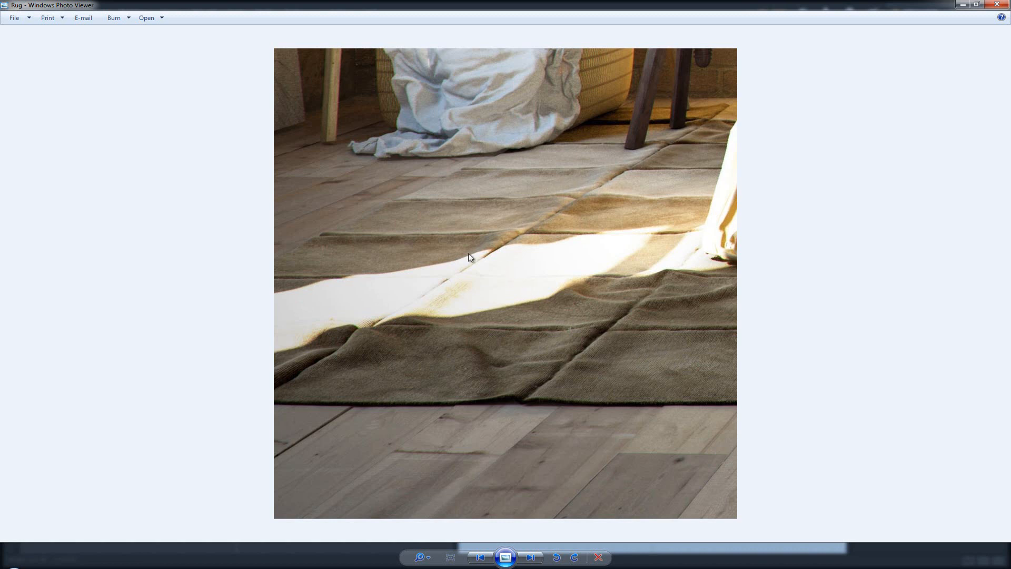
mouse_move(555, 194)
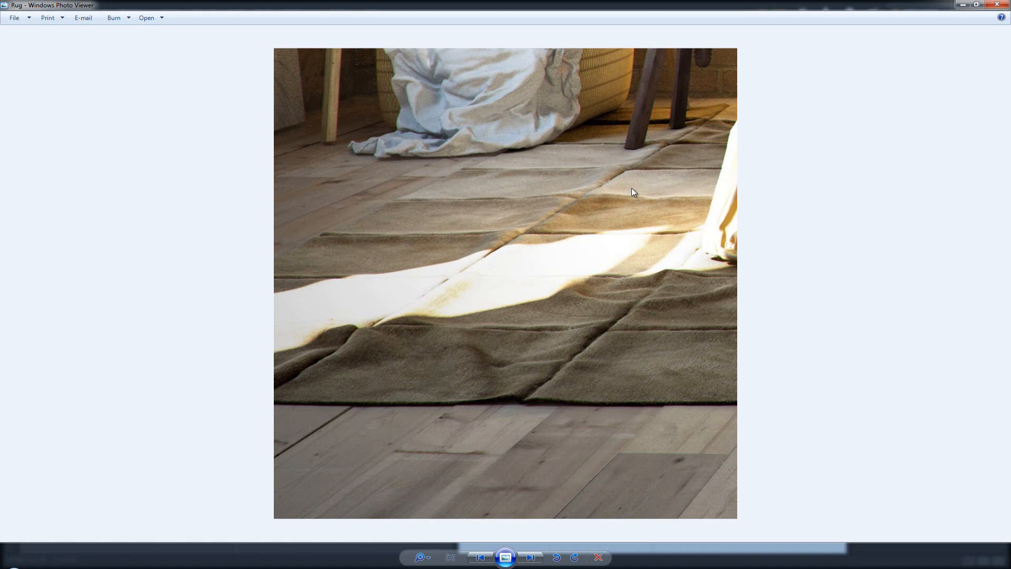
mouse_move(549, 282)
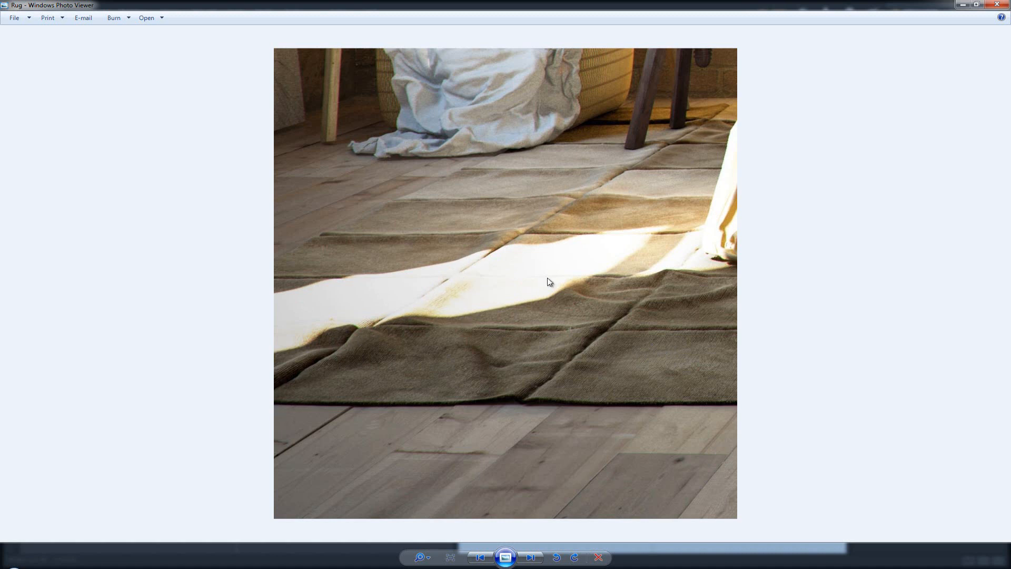
mouse_move(596, 188)
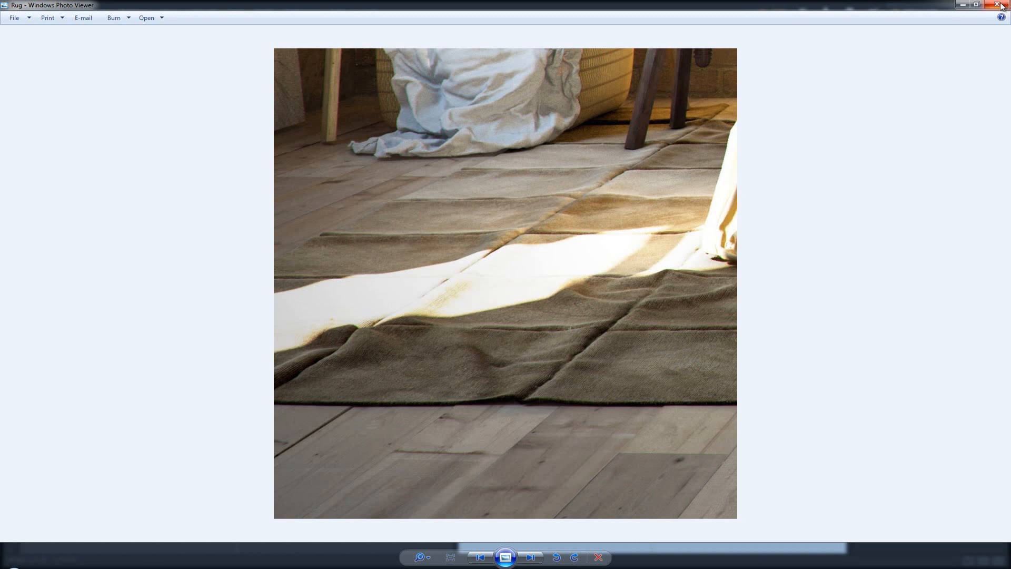
mouse_move(1001, 16)
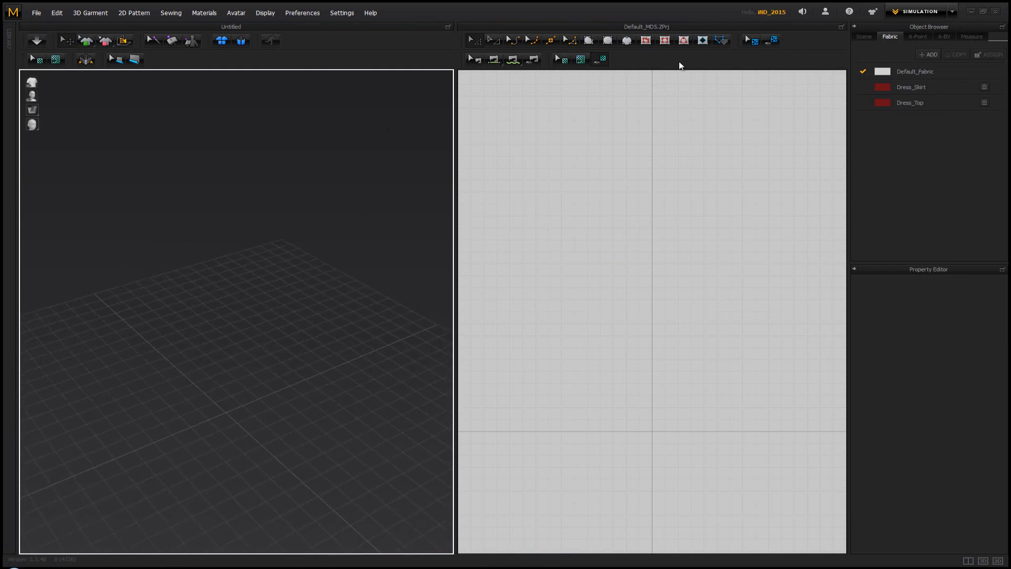
mouse_move(656, 259)
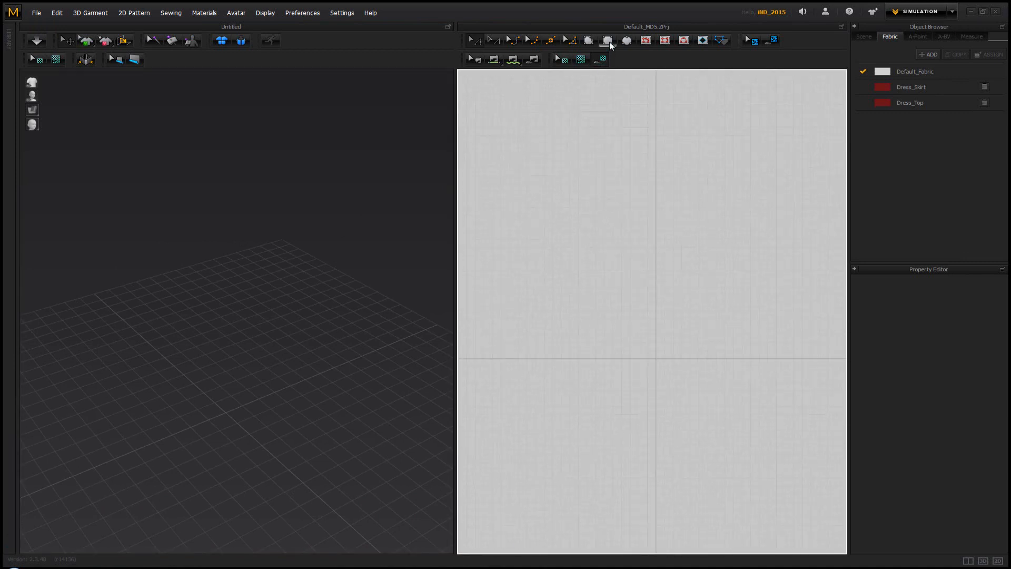
mouse_move(607, 40)
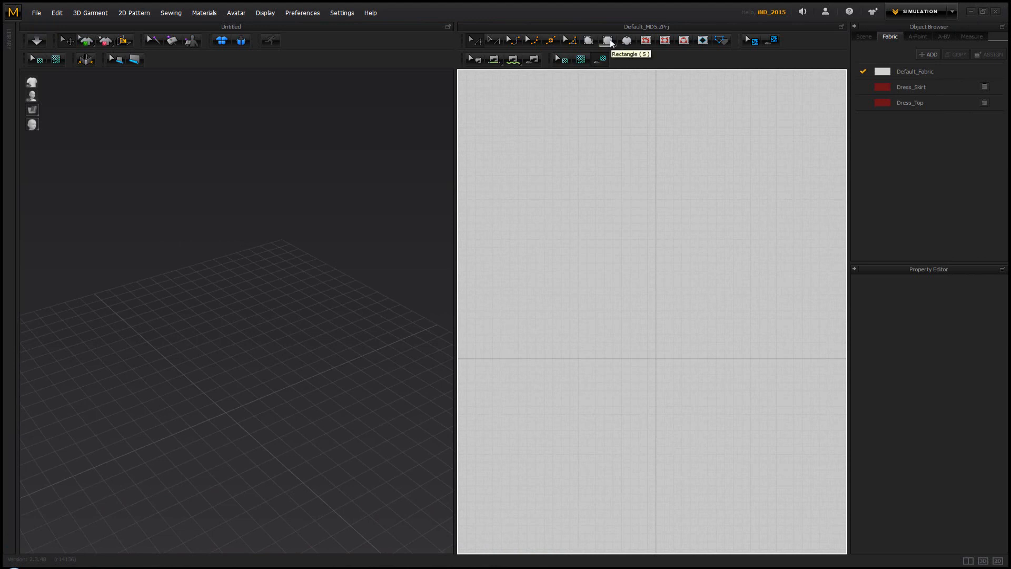
mouse_move(625, 40)
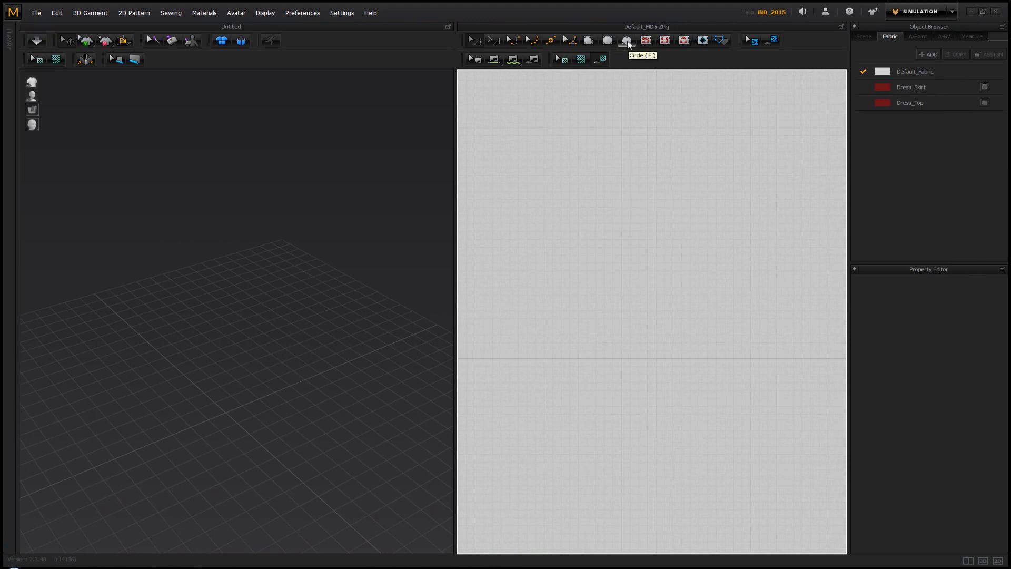
mouse_move(673, 377)
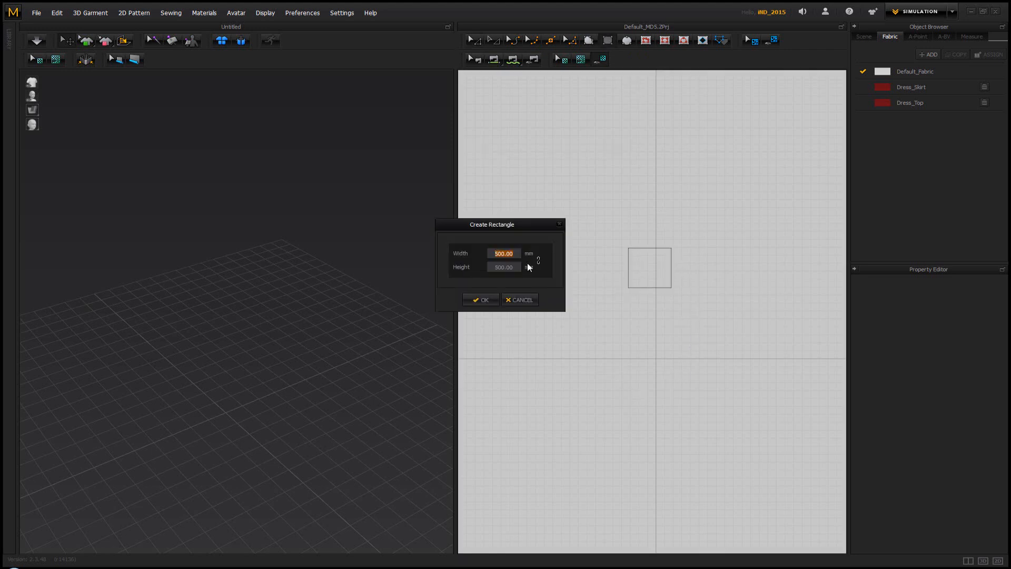
Step: Enter width 2000 mm for the 2000 × 1000 mm rectangle and confirm it
text(2000)
click(503, 266)
text(1000)
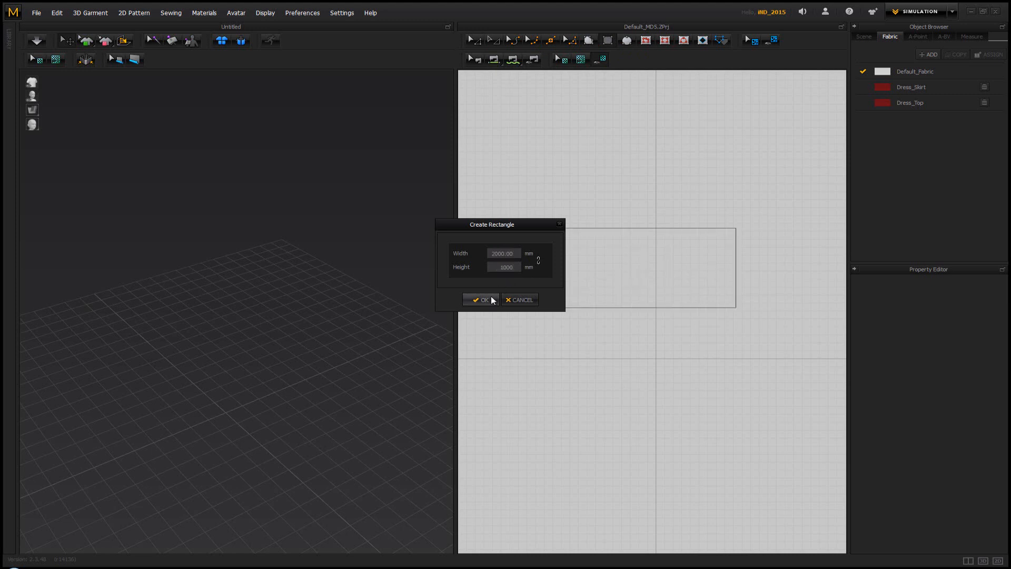
click(481, 299)
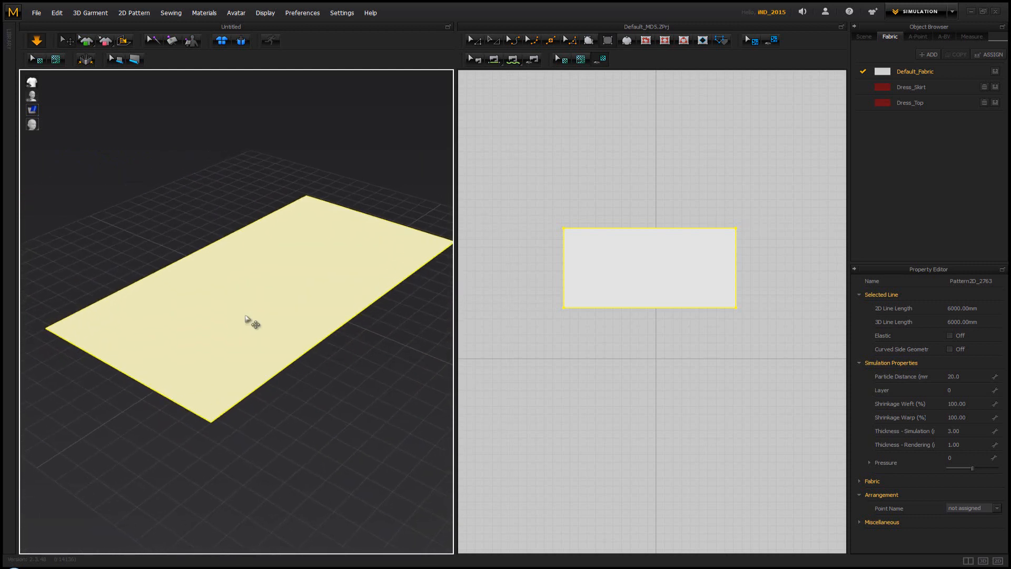
Step: Pull the simulated cloth up from its middle and far edge so it settles into raised fold ridges
drag(252, 321, 300, 316)
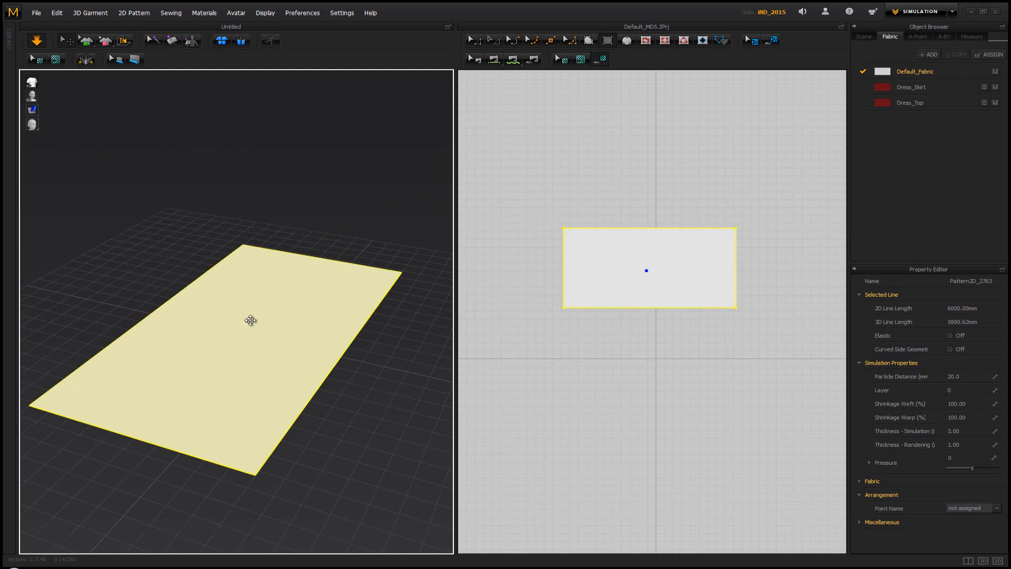
drag(251, 320, 303, 258)
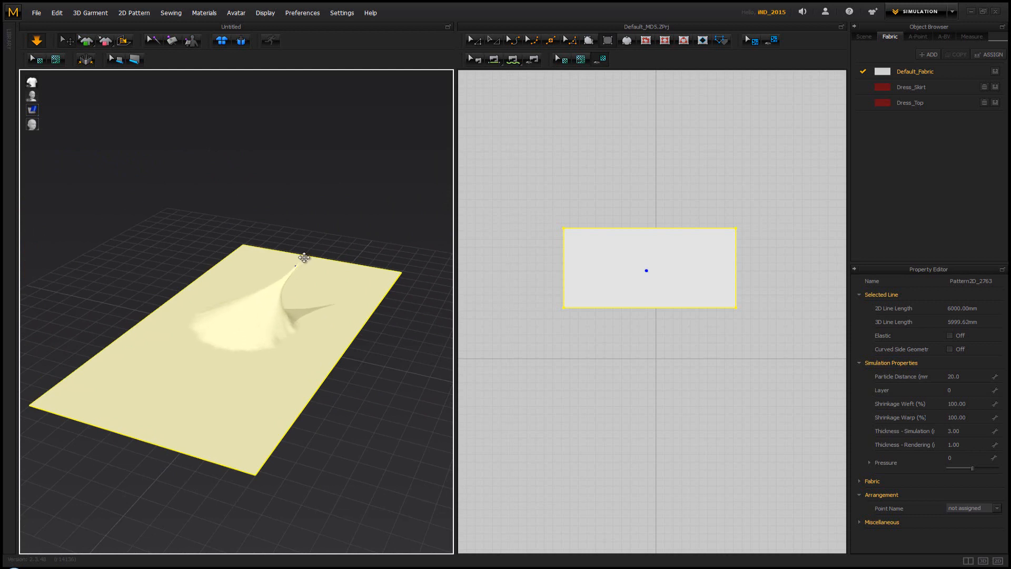
drag(305, 257, 311, 242)
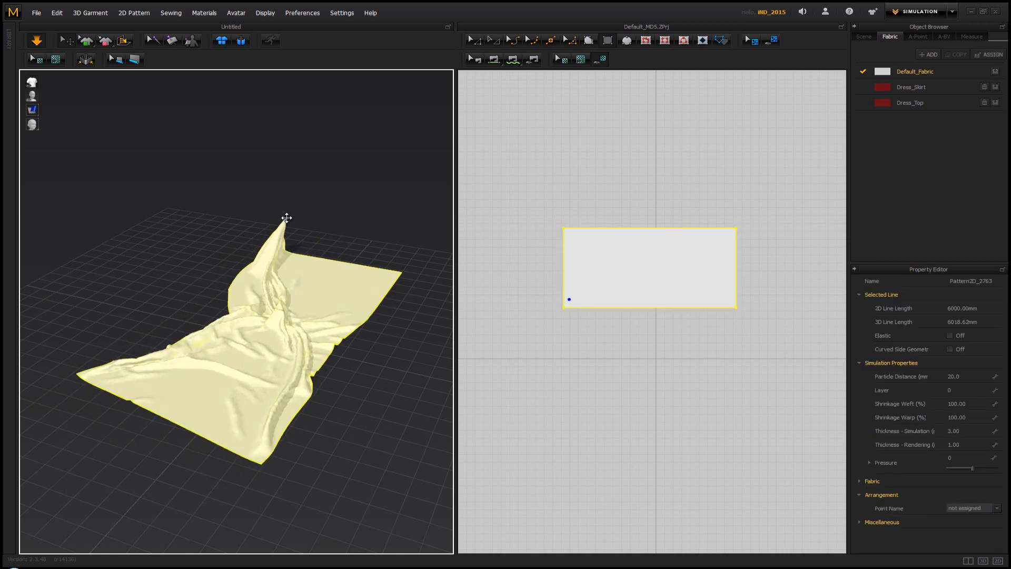
drag(285, 218, 297, 196)
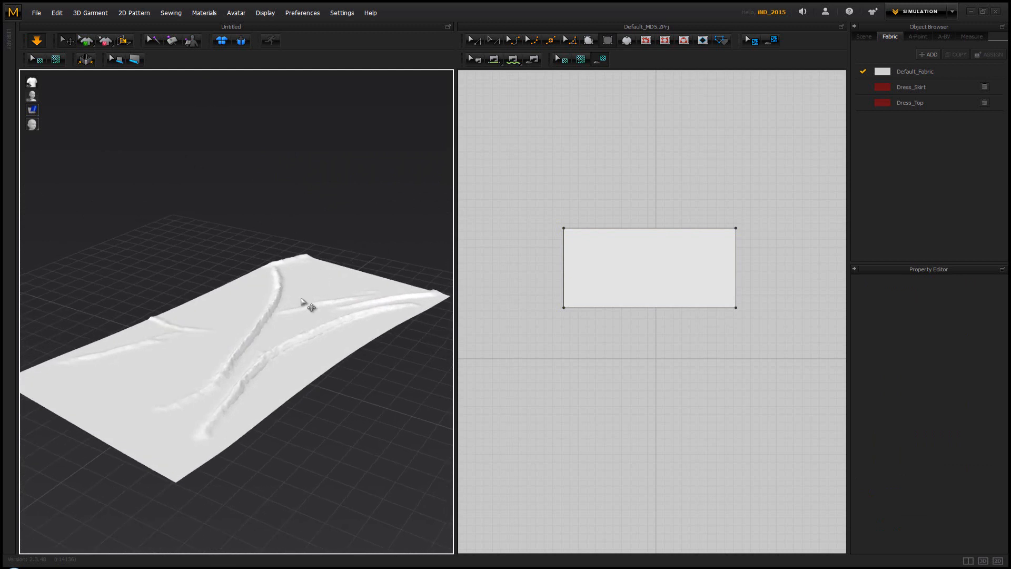
drag(306, 303, 332, 311)
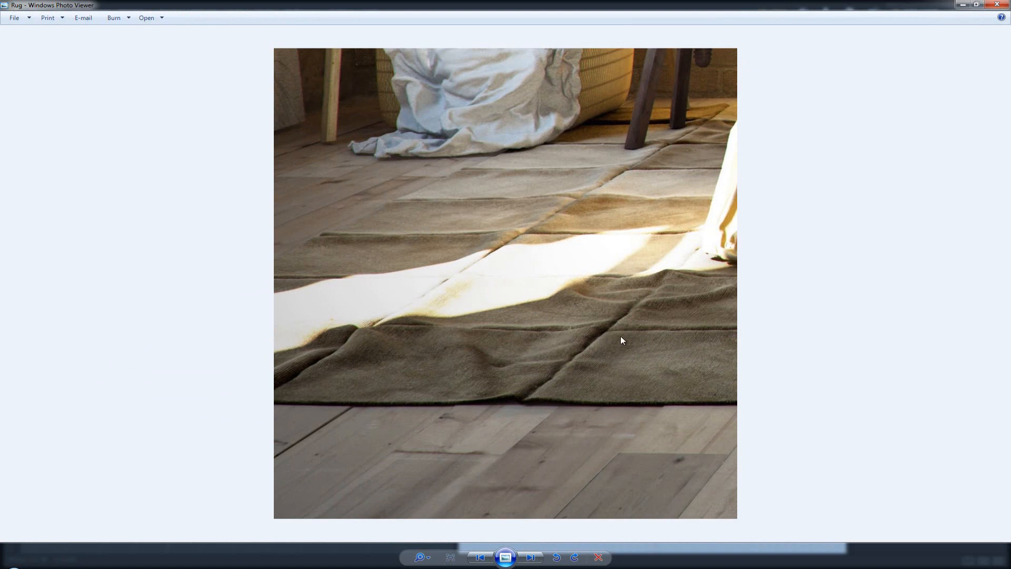
mouse_move(557, 378)
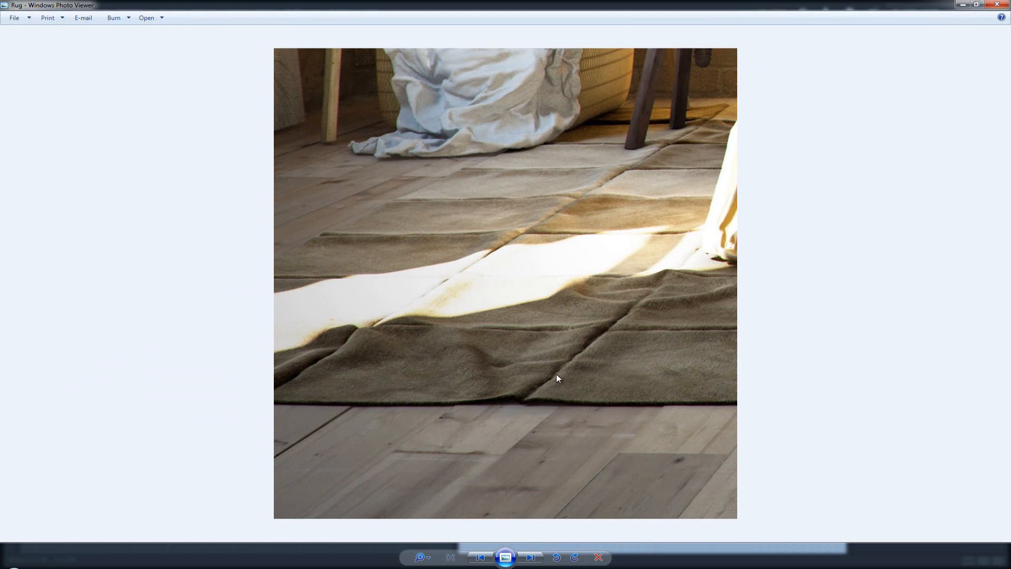
mouse_move(567, 366)
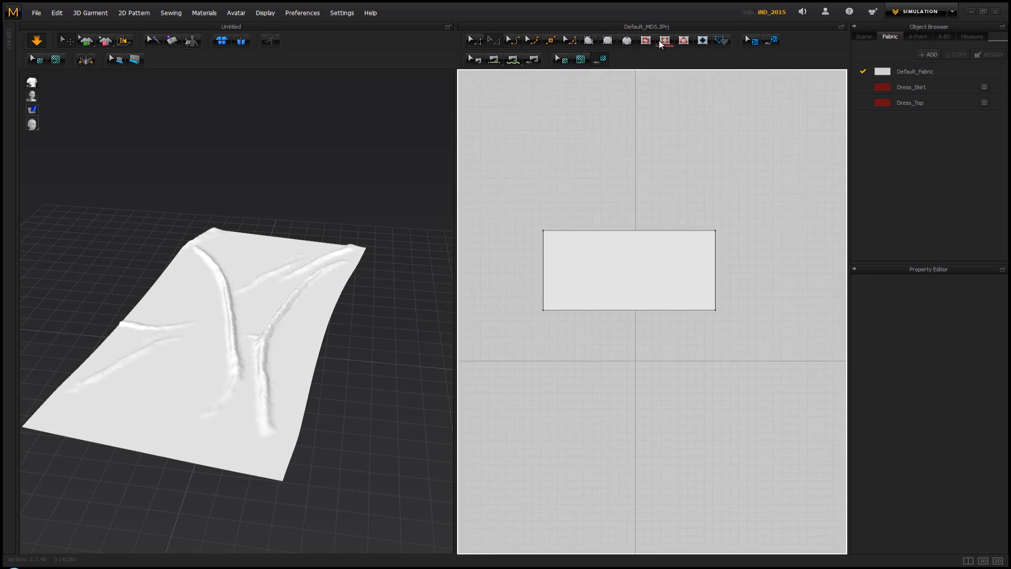
mouse_move(662, 42)
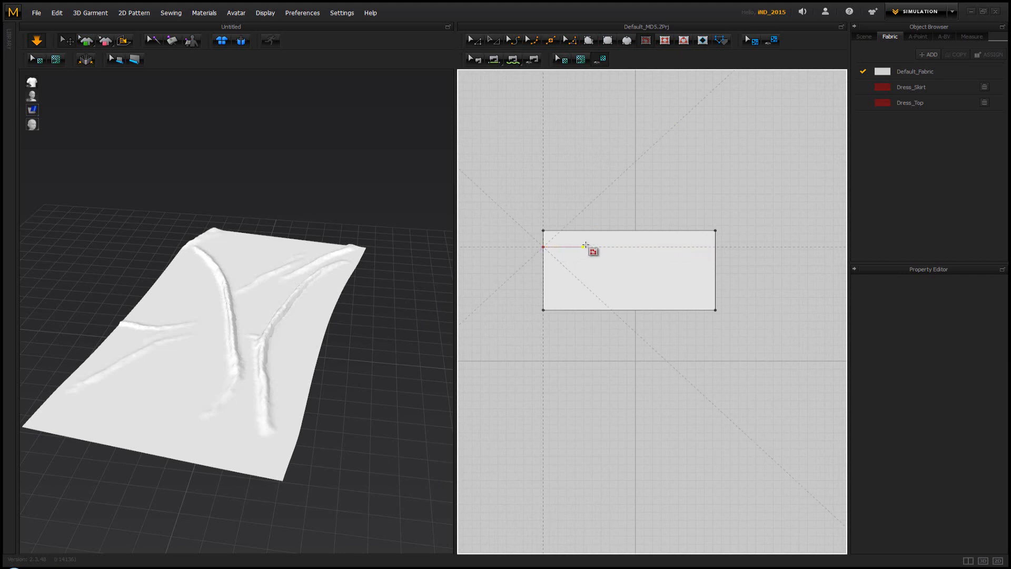
Step: Draw a lengthwise internal fold line across the pattern and reposition a crosswise one
drag(583, 247, 701, 247)
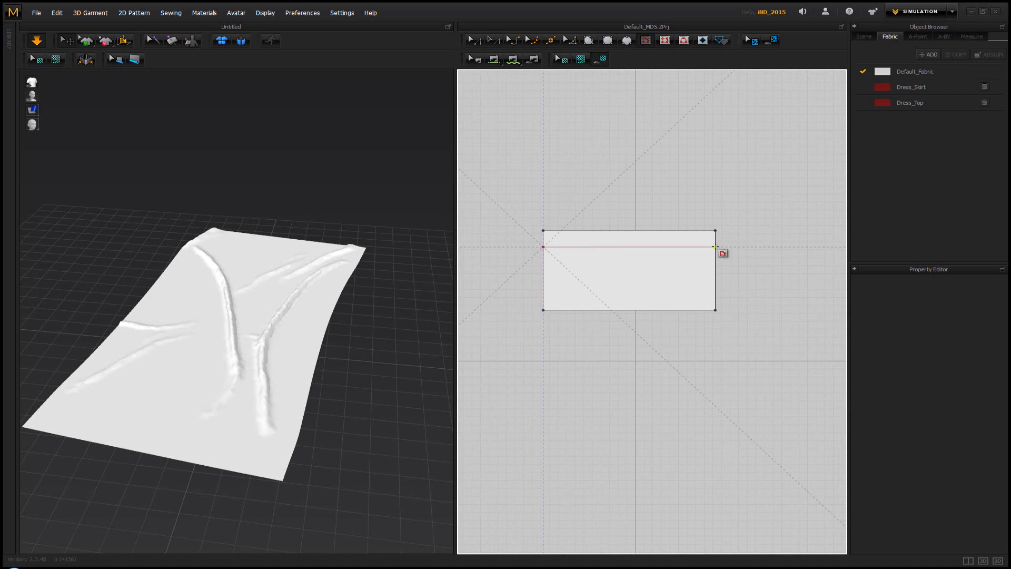
click(628, 246)
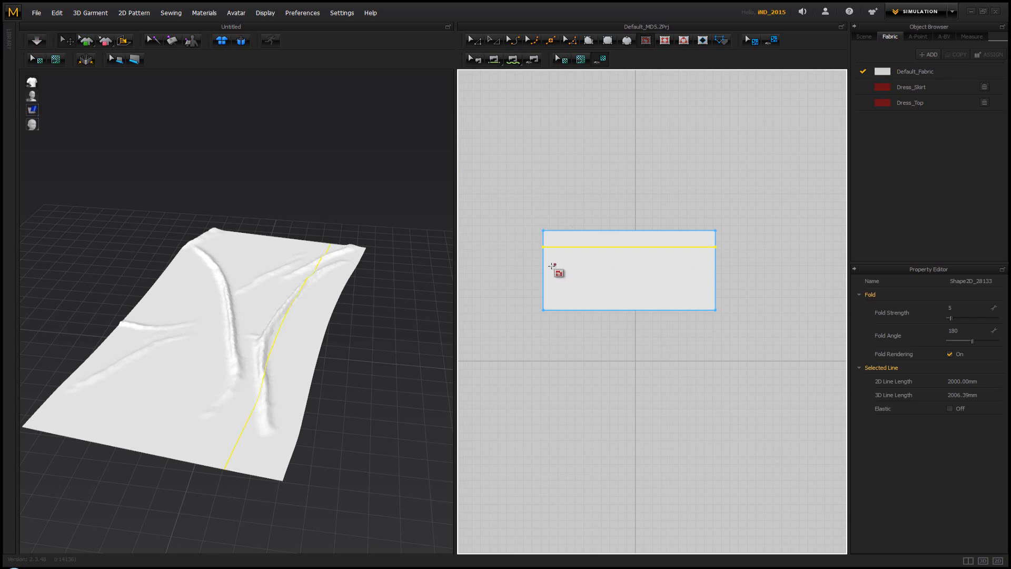
mouse_move(546, 267)
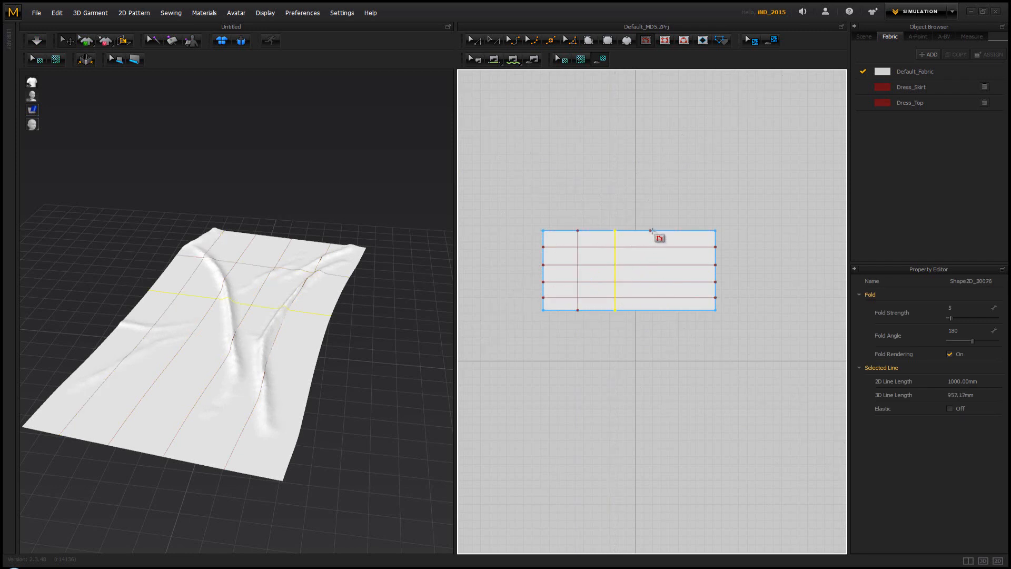
drag(660, 237, 656, 315)
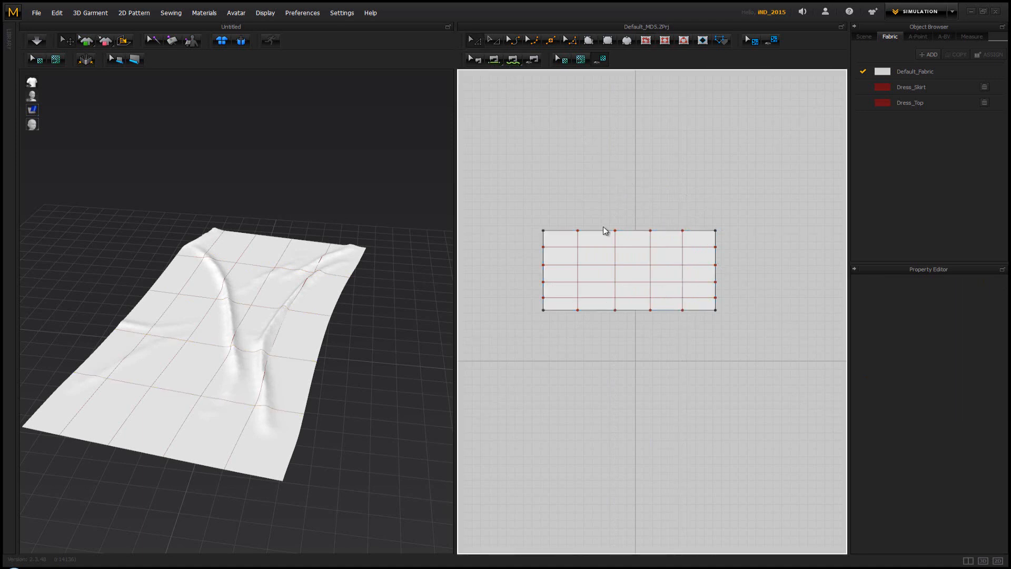
Step: Split the rug pattern's top outline by segment length via the Split Line dialog
right_click(613, 231)
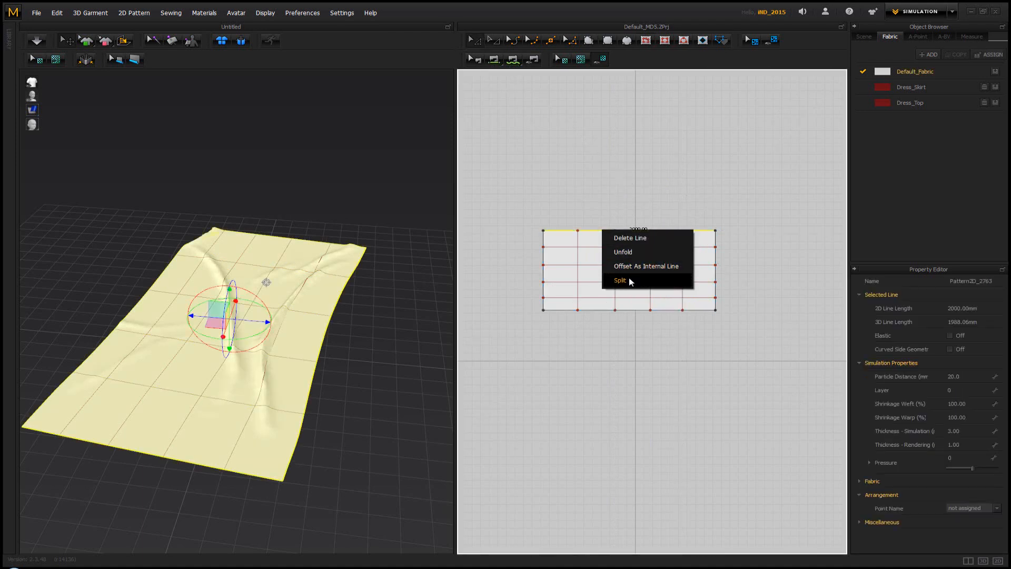
click(619, 280)
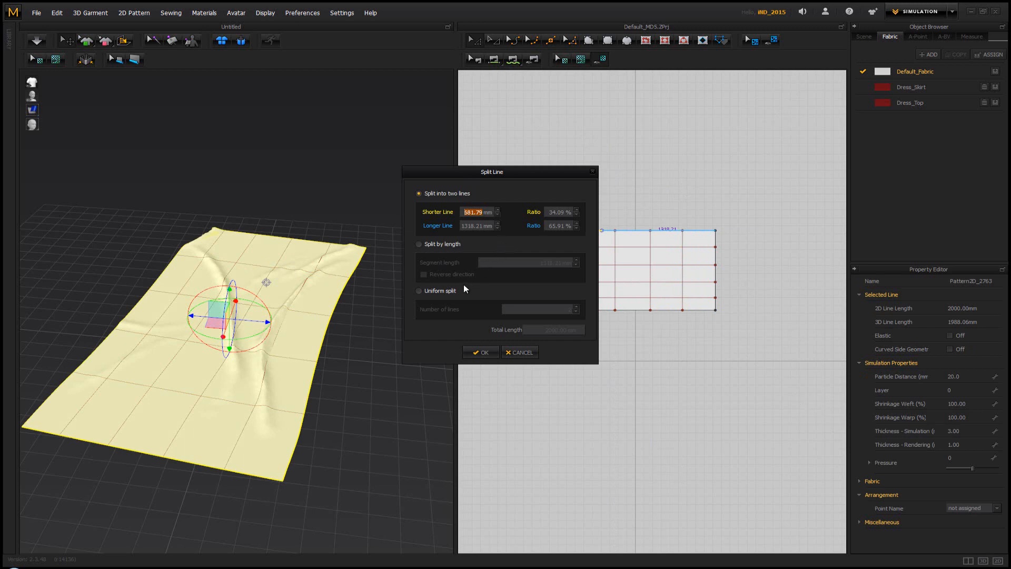
click(420, 290)
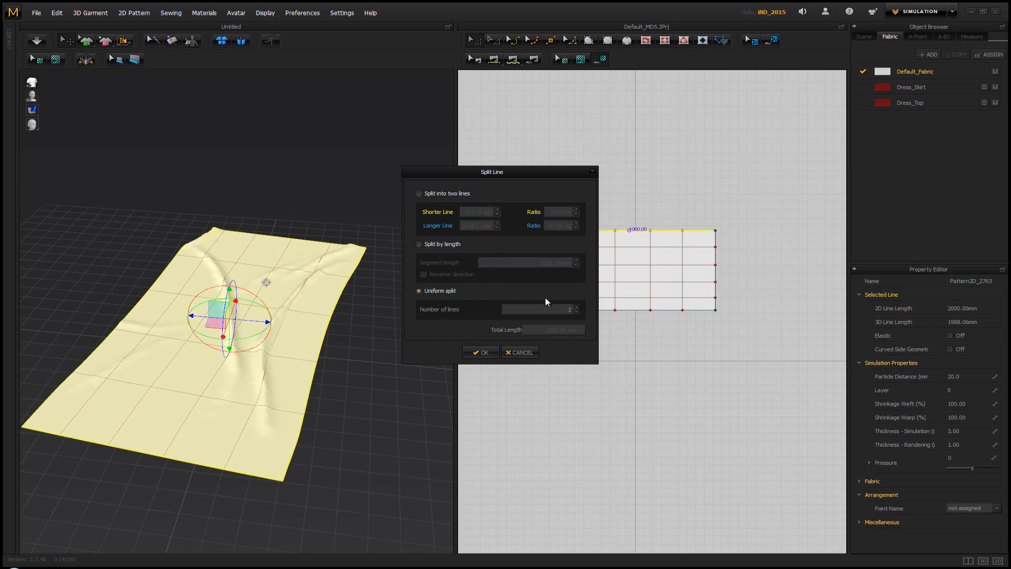
click(419, 243)
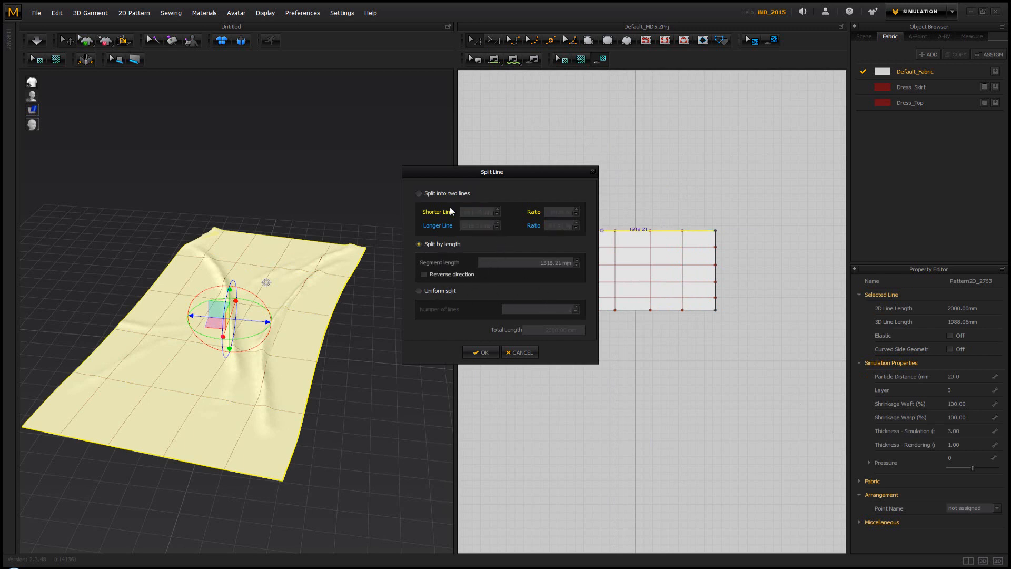
click(520, 352)
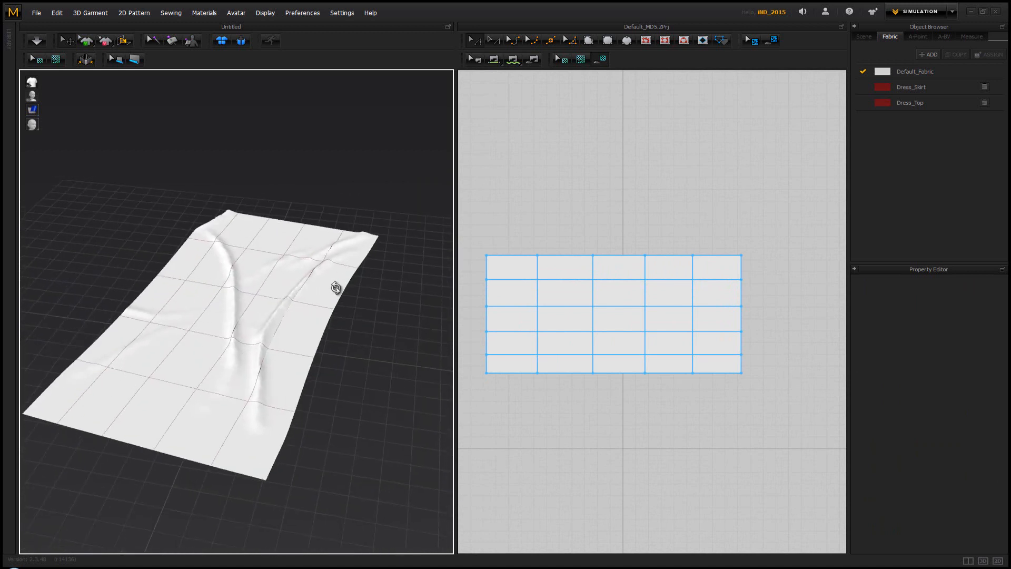
Step: Select all internal fold lines, raise their fold strength to 60, and re-simulate the cloth
click(37, 41)
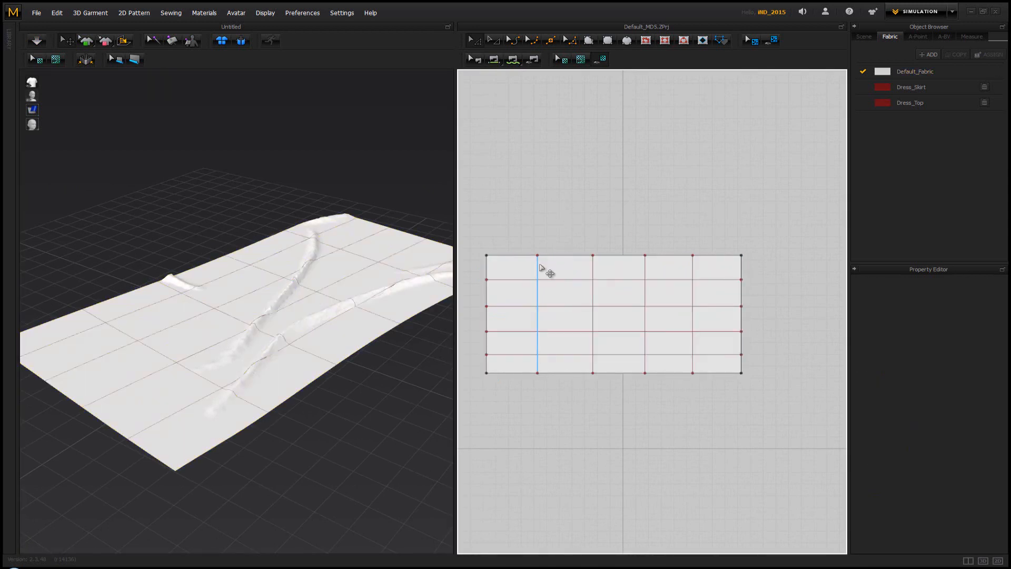
click(636, 268)
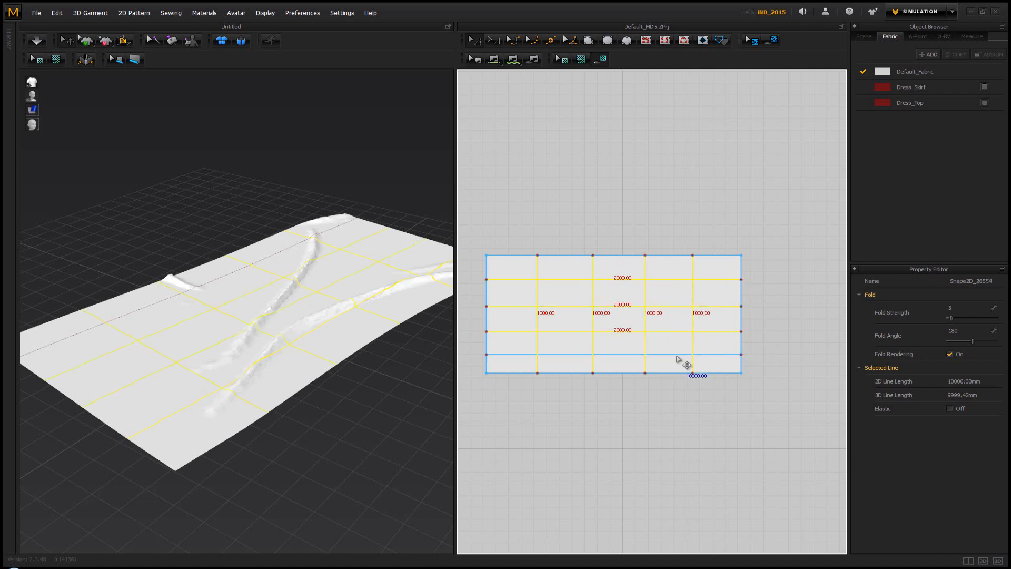
drag(686, 355, 687, 376)
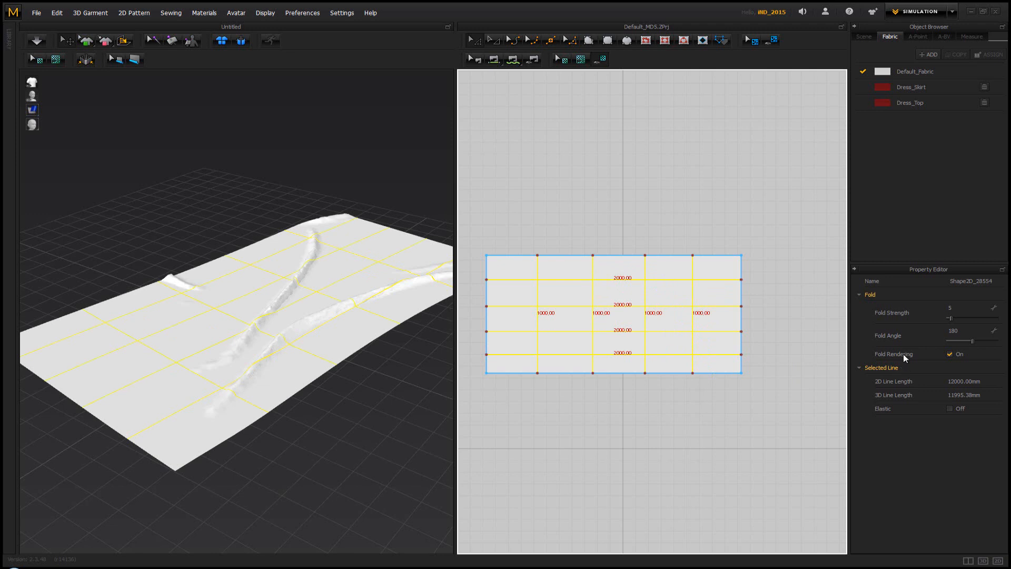
mouse_move(894, 338)
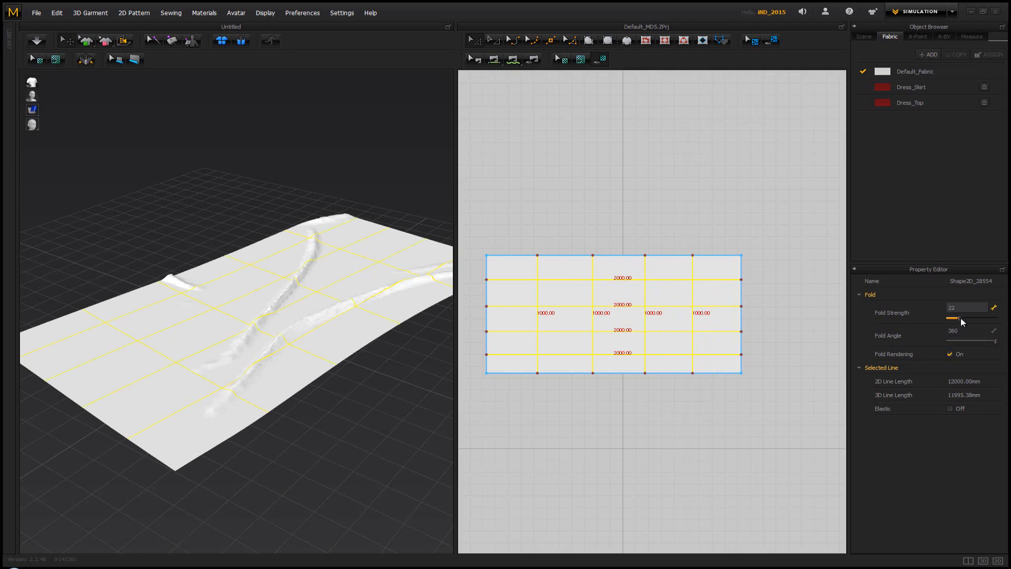
drag(953, 318, 975, 318)
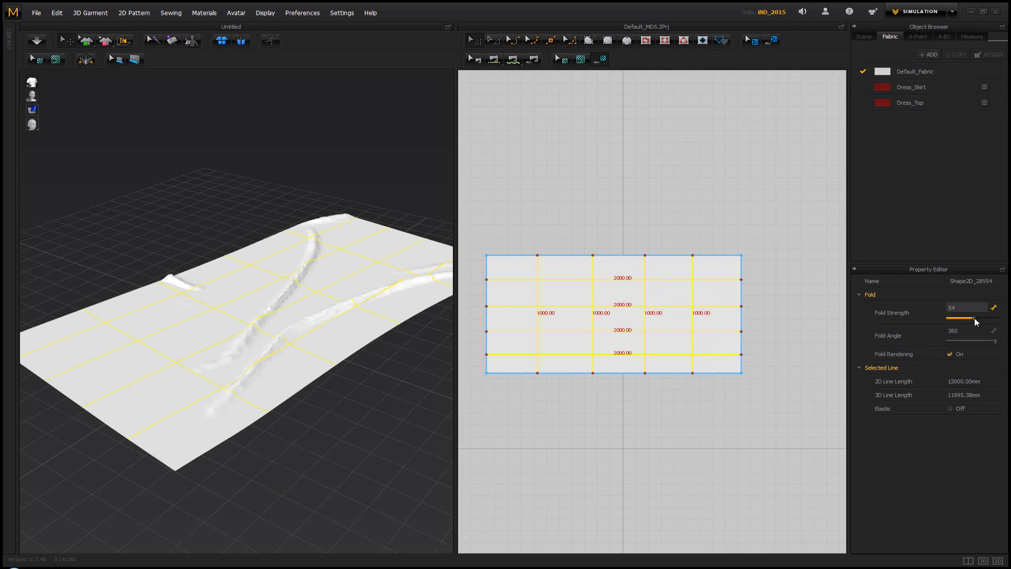
drag(965, 318, 980, 318)
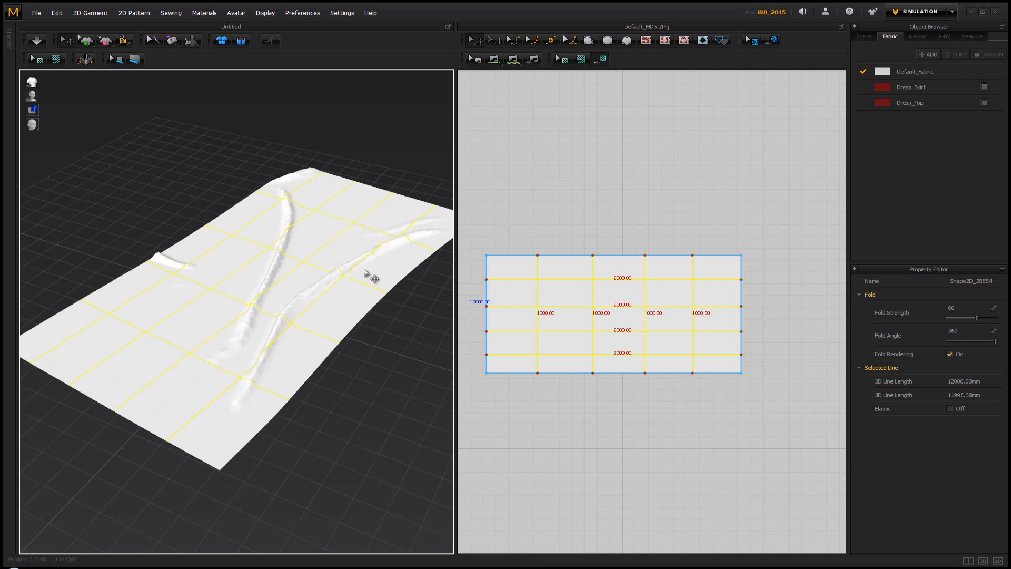
mouse_move(319, 249)
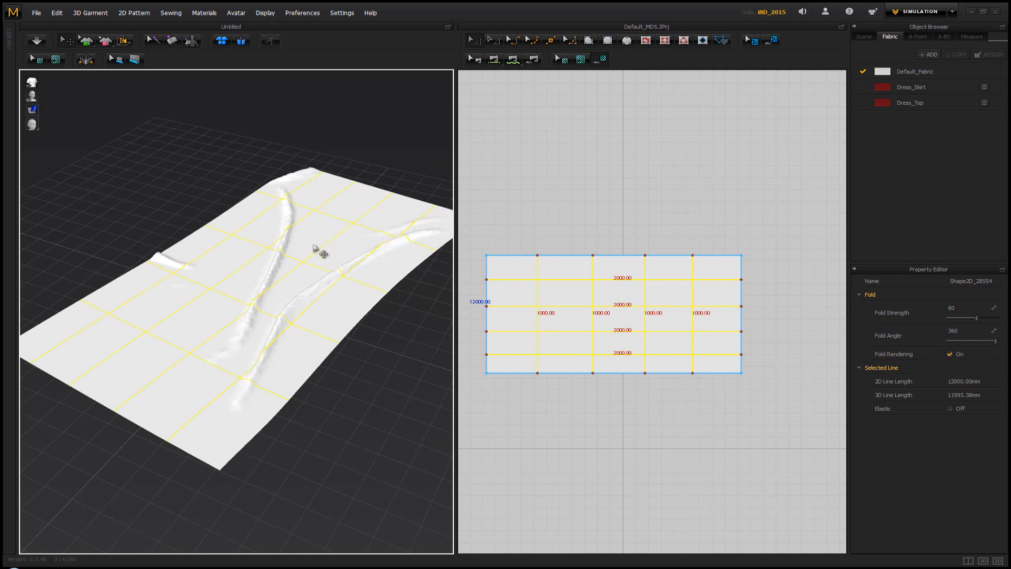
click(37, 41)
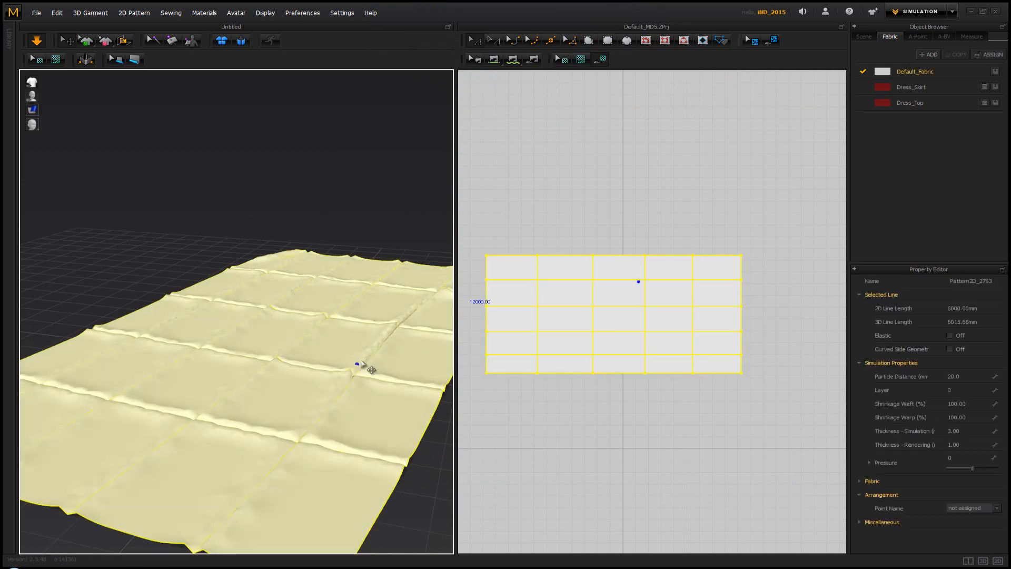
mouse_move(390, 340)
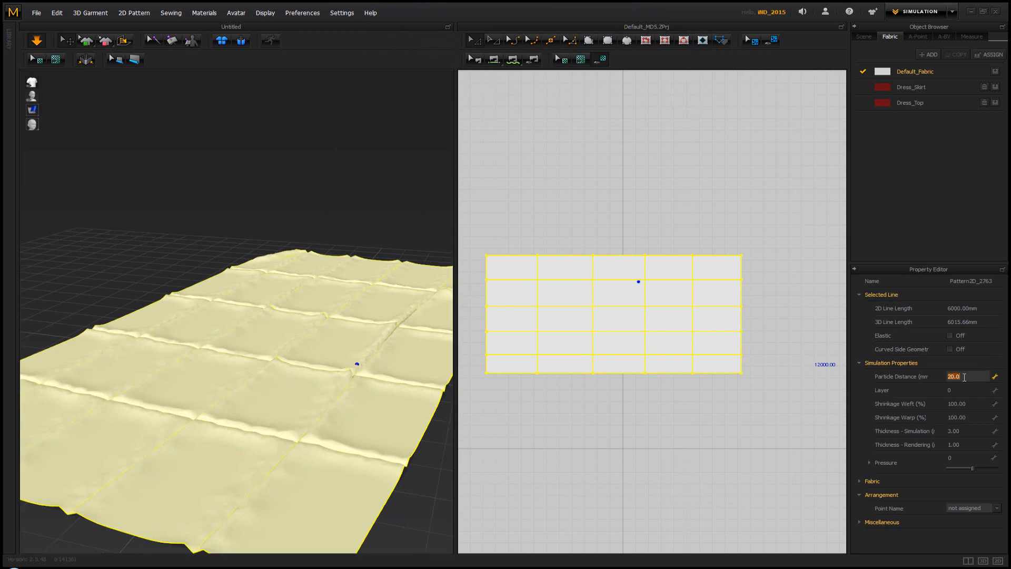
Step: Set the particle distance to 10 and inspect the finer re-simulated wrinkles
text(10)
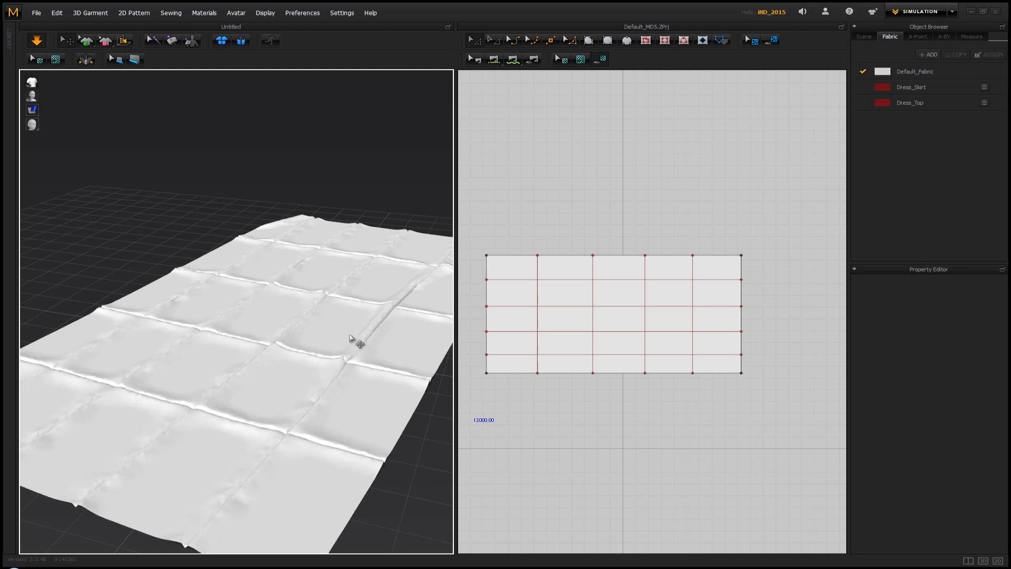
drag(354, 340, 363, 340)
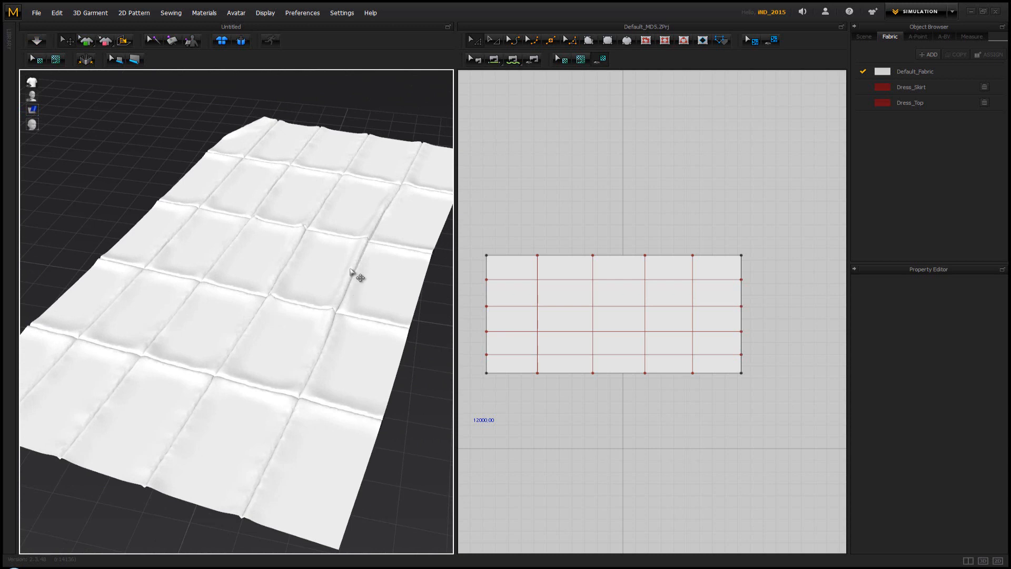
mouse_move(279, 251)
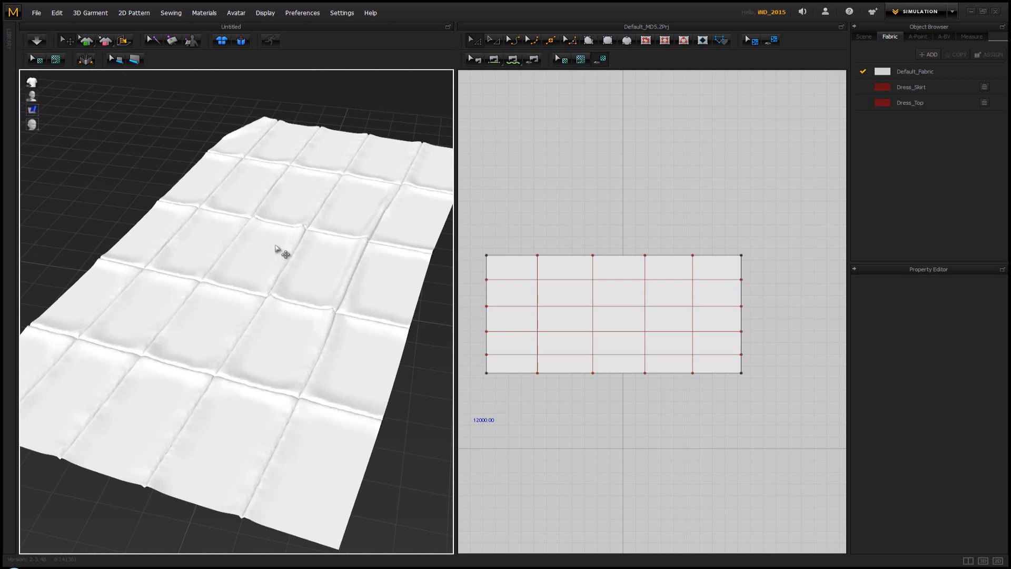
mouse_move(48, 268)
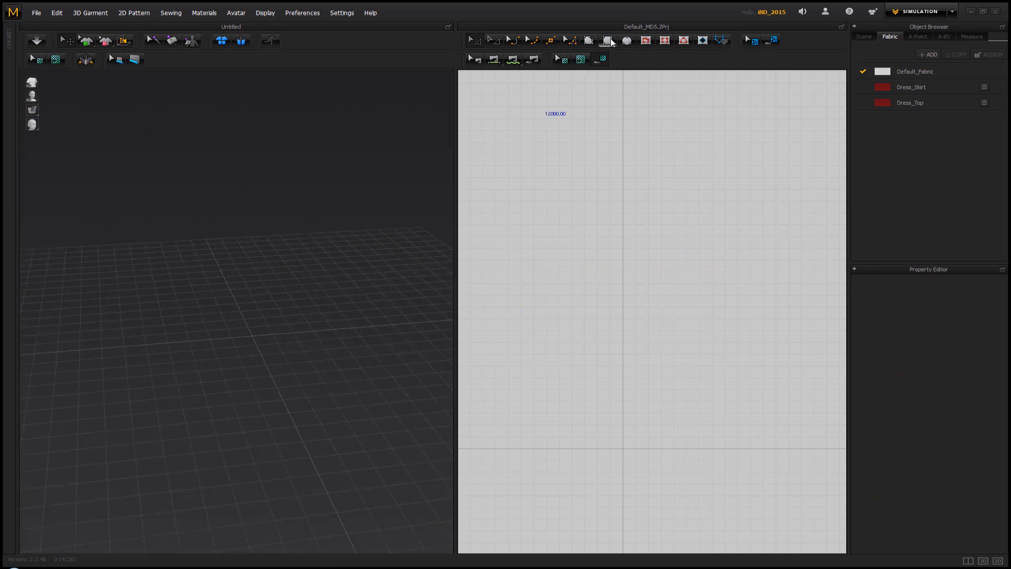
Step: Create a new 2000 × 1000 mm rectangular rug pattern
click(607, 40)
text(100)
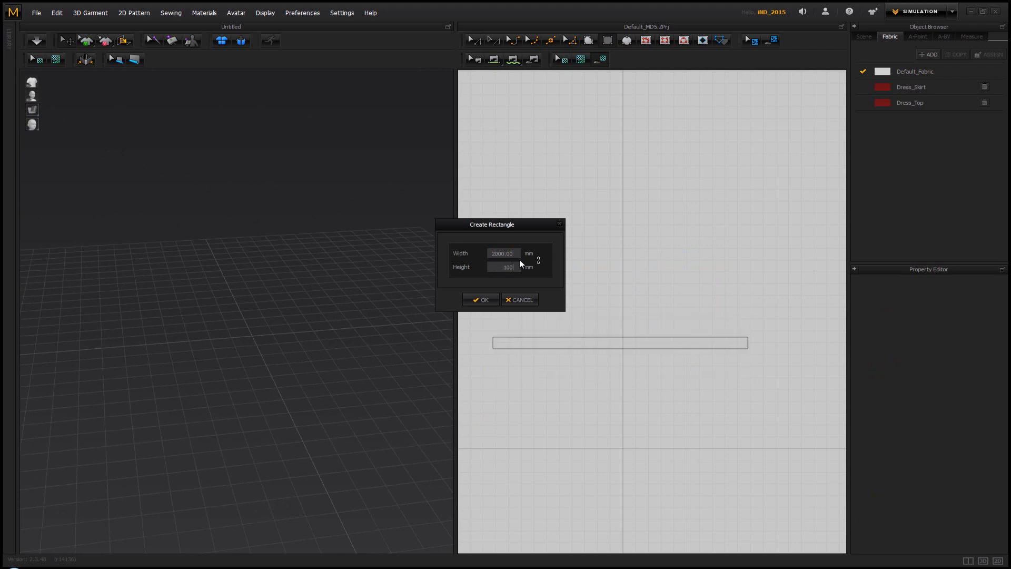
click(481, 300)
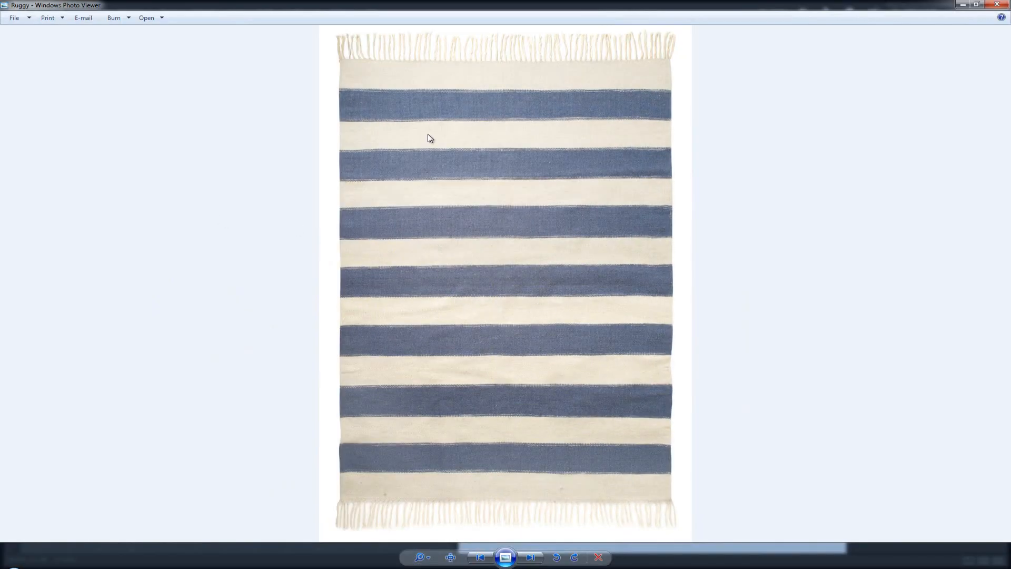
mouse_move(556, 176)
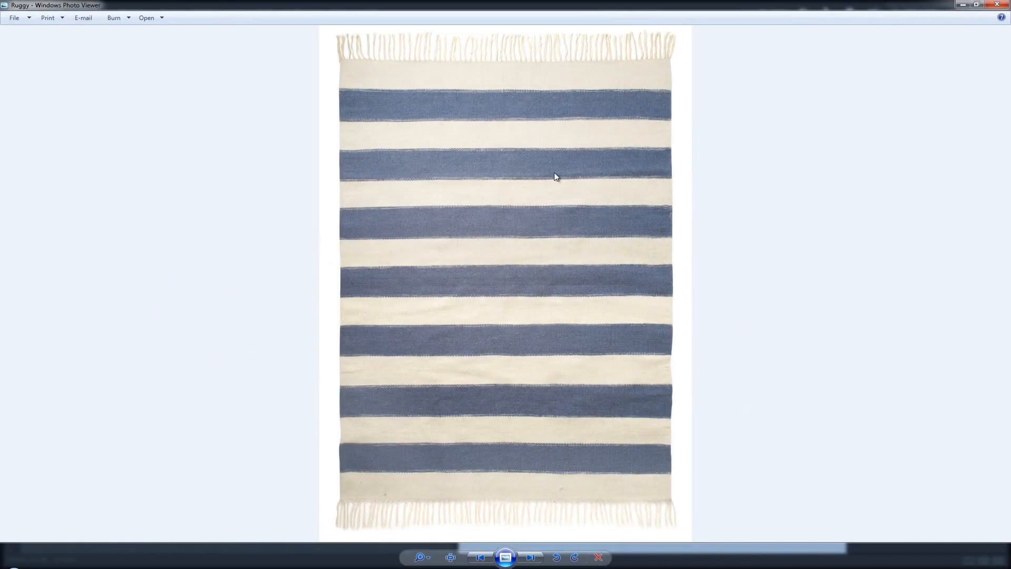
Step: Zoom in on the striped rug photo's blue and cream woven bands
click(418, 556)
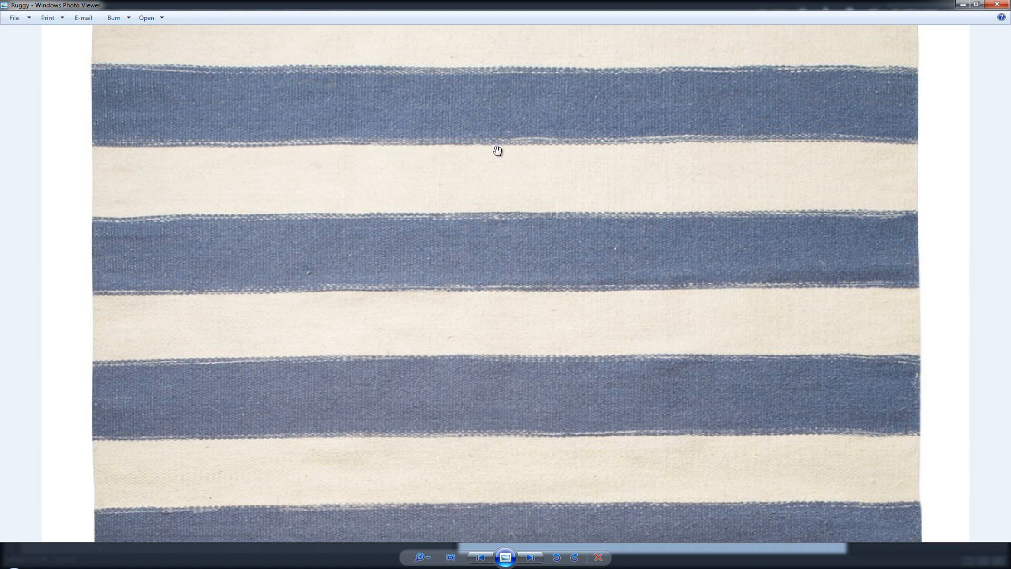
mouse_move(395, 133)
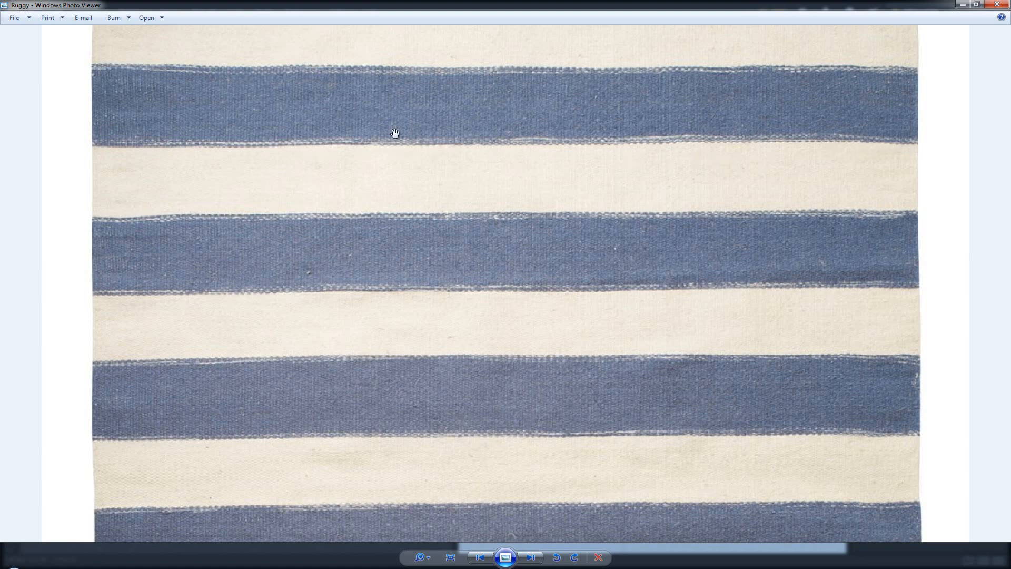
mouse_move(707, 139)
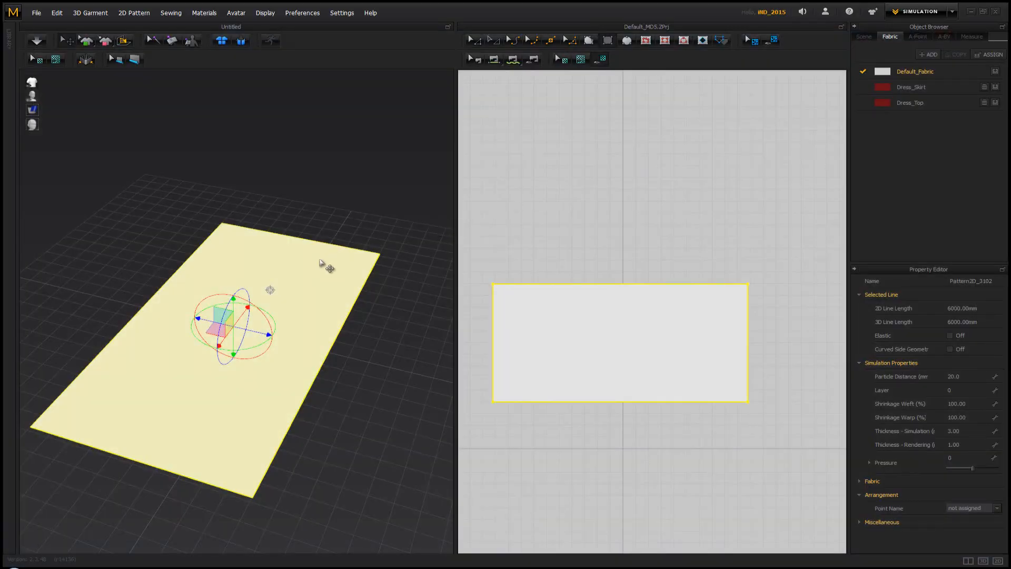
mouse_move(321, 213)
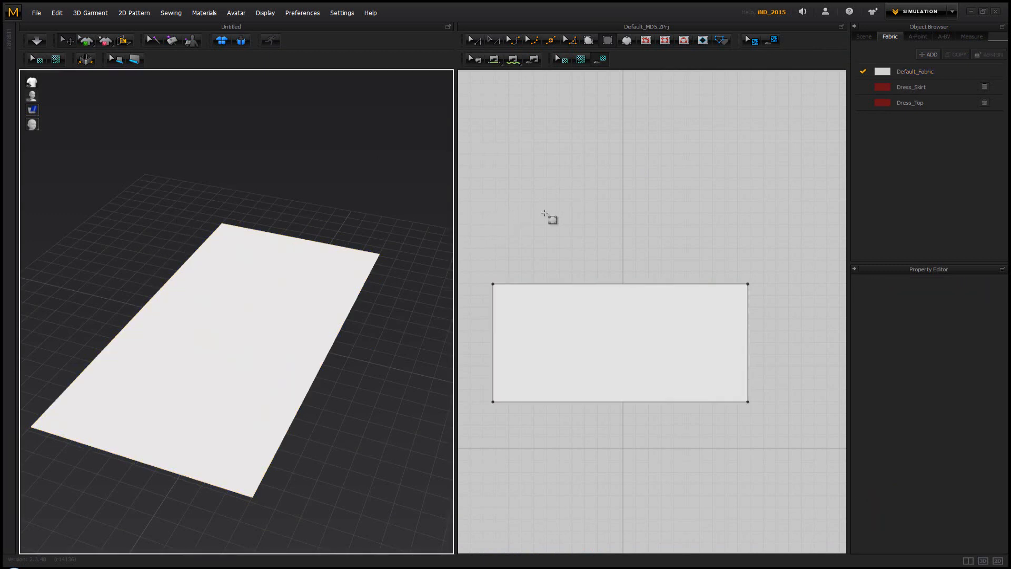
Step: Select the rug pattern and show Default_Fabric's material settings
click(619, 341)
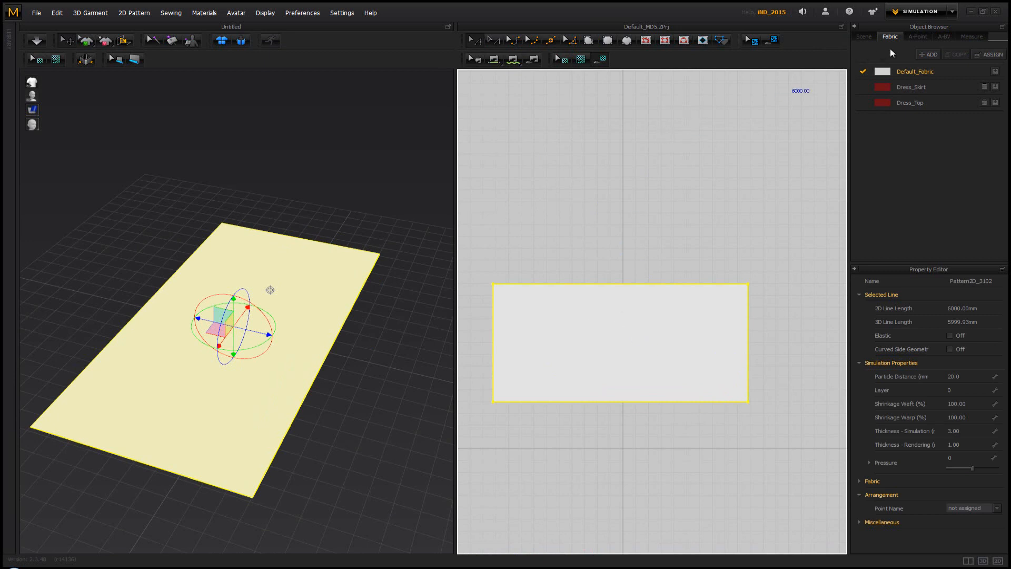
mouse_move(929, 77)
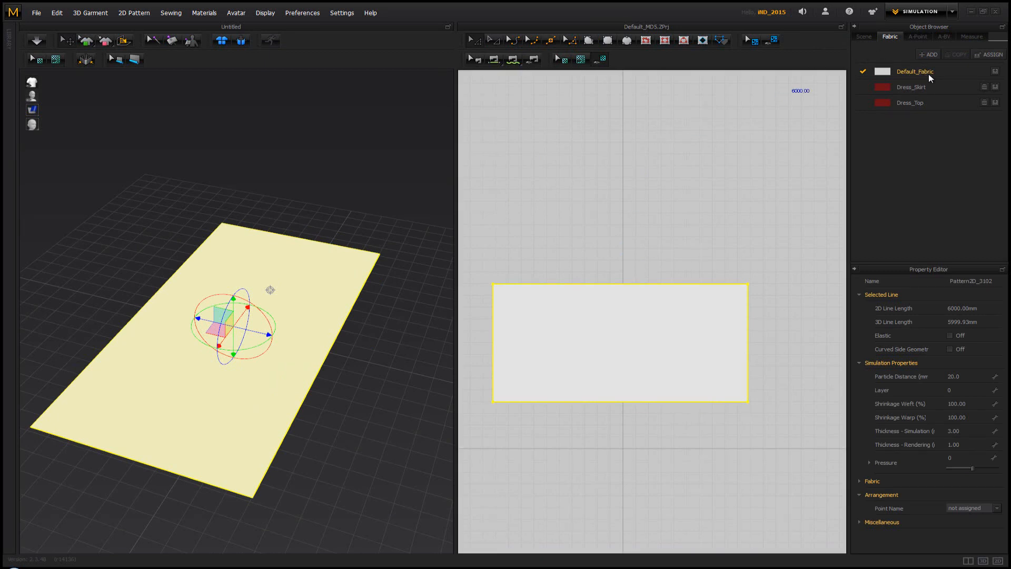
click(915, 71)
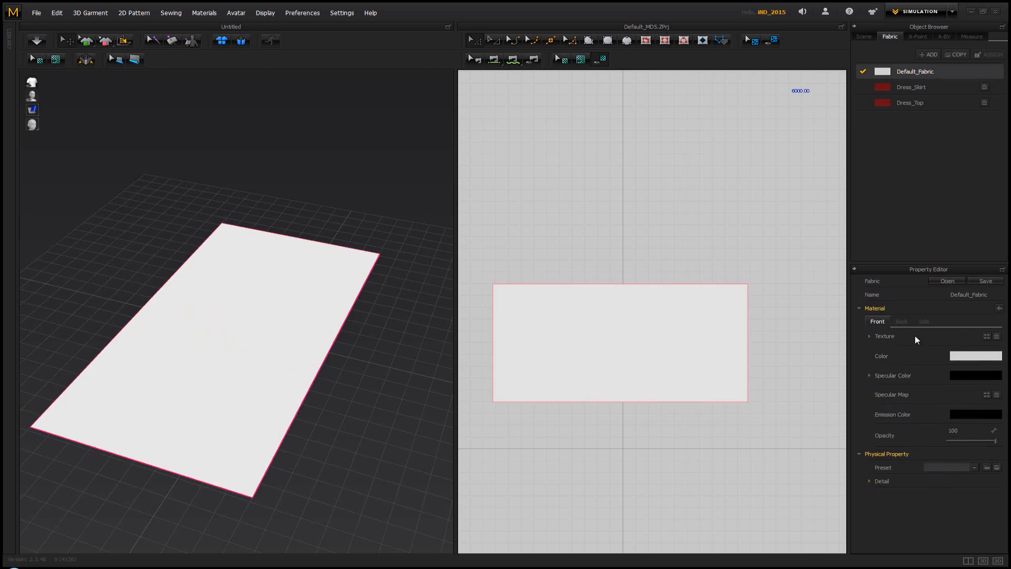
mouse_move(932, 269)
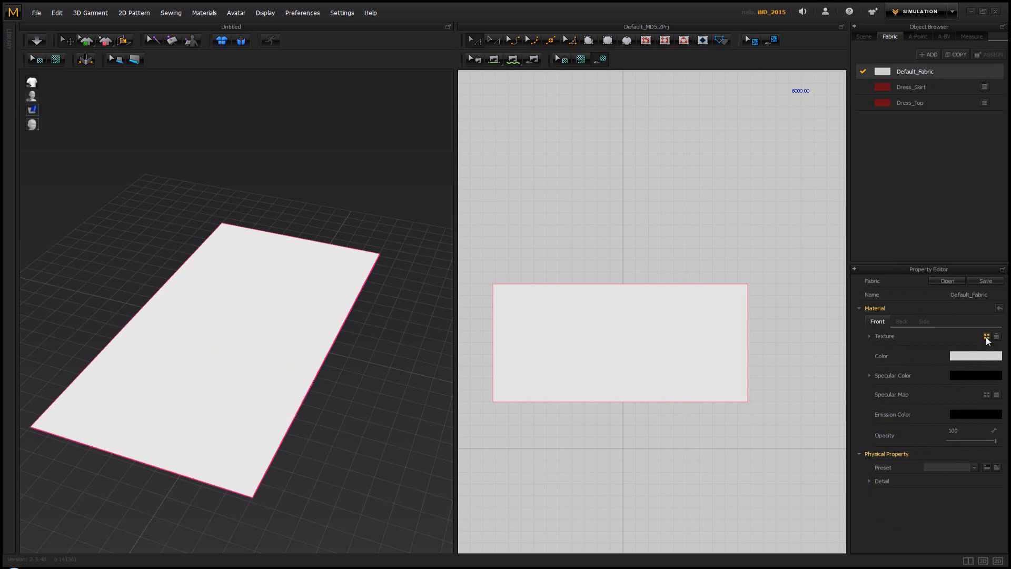
Step: Load the Ruggy striped image as Default_Fabric's front texture
click(986, 336)
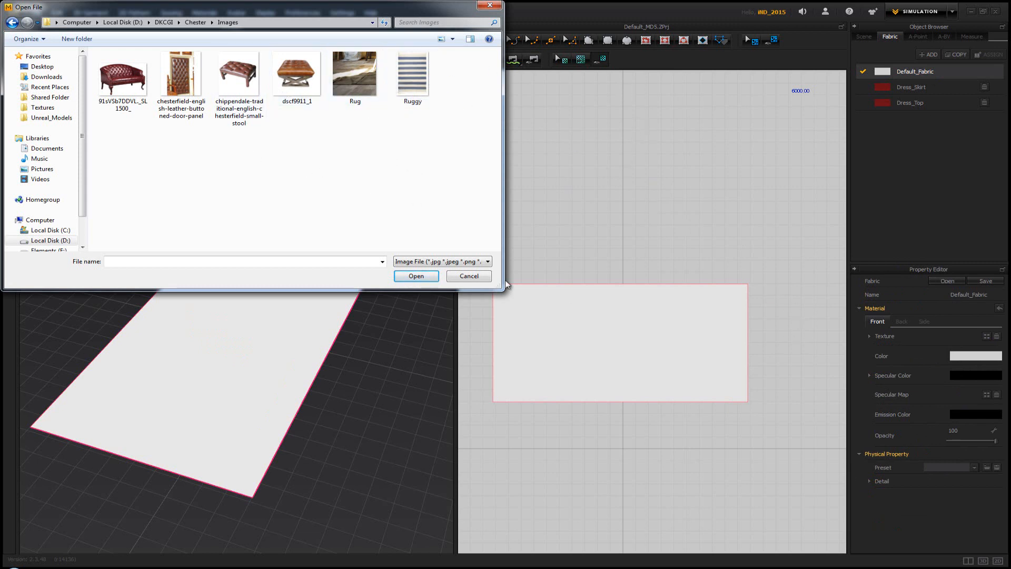
click(412, 73)
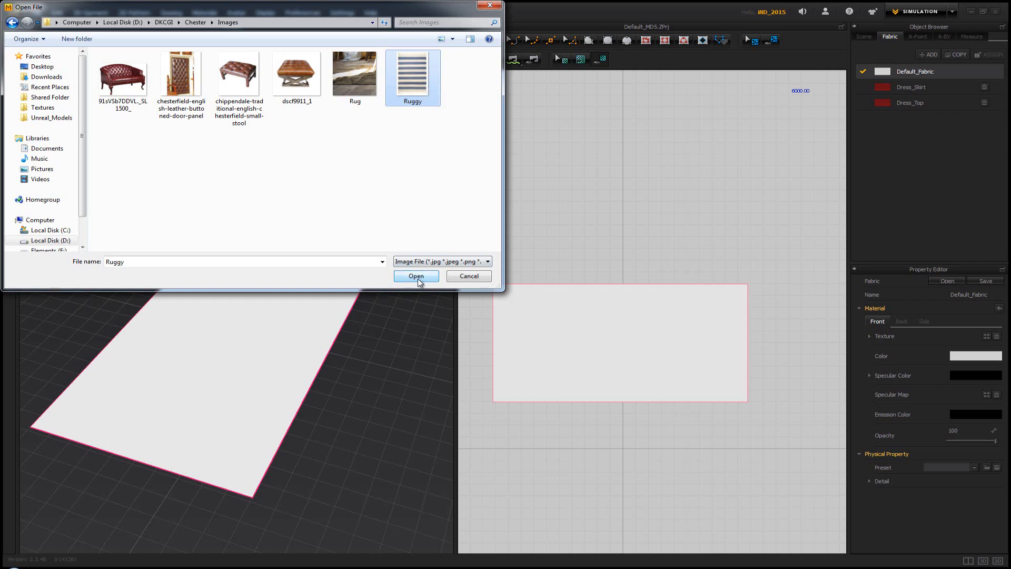
click(416, 276)
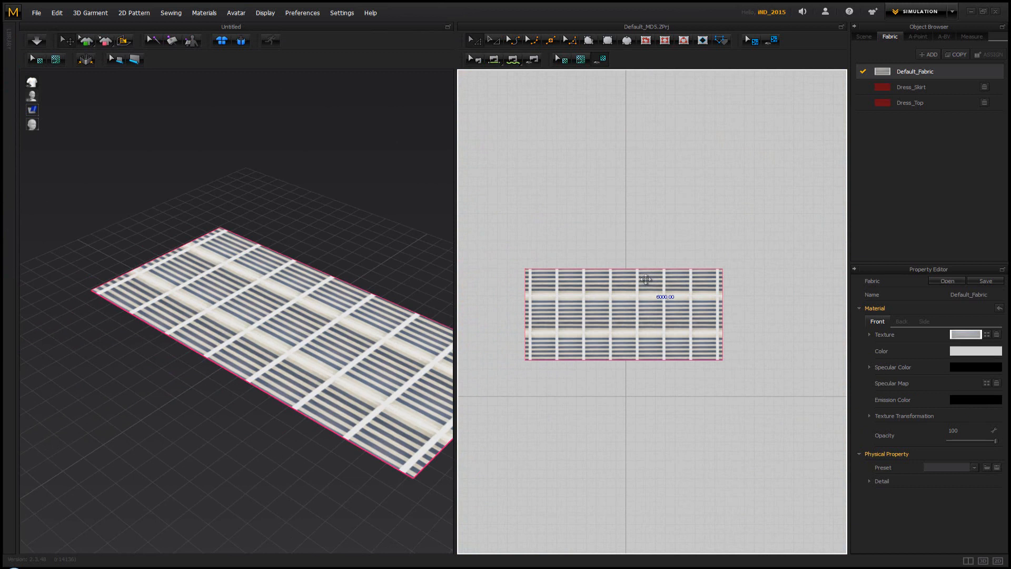
mouse_move(561, 59)
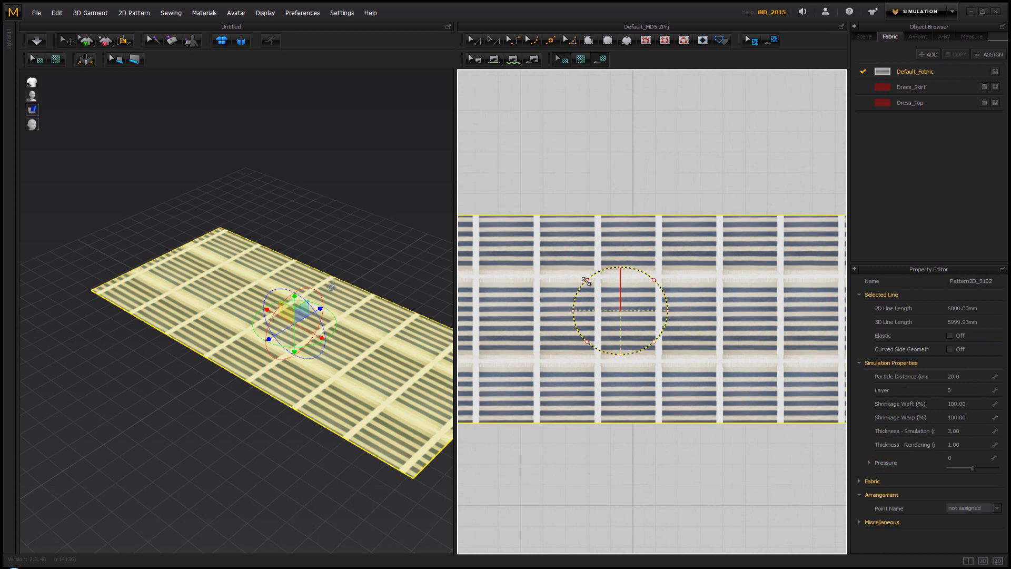
mouse_move(633, 254)
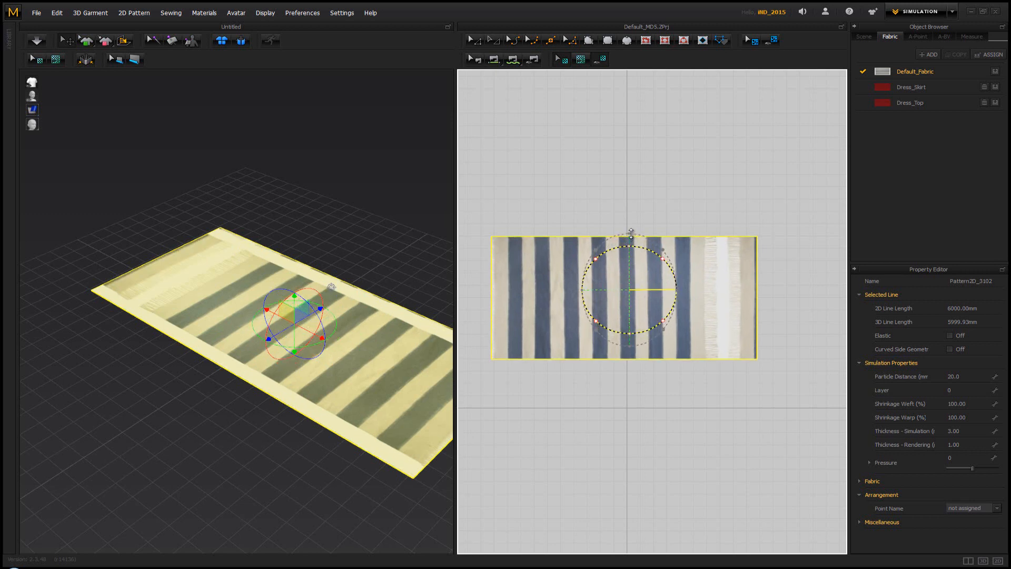
Step: Rotate and fine-tune the stripe texture so one copy covers the whole rug rectangle
drag(631, 234, 680, 291)
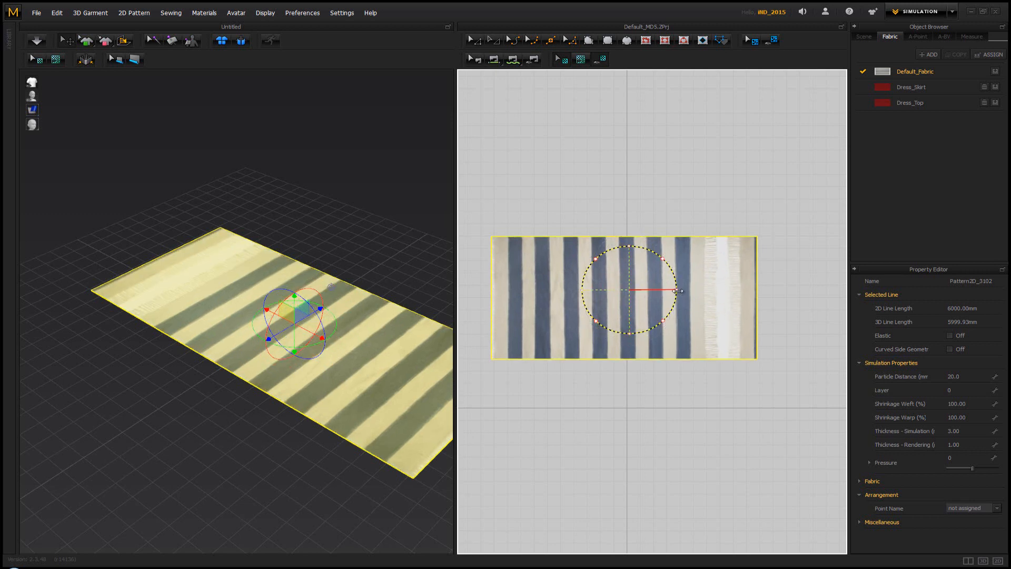
drag(681, 291, 654, 304)
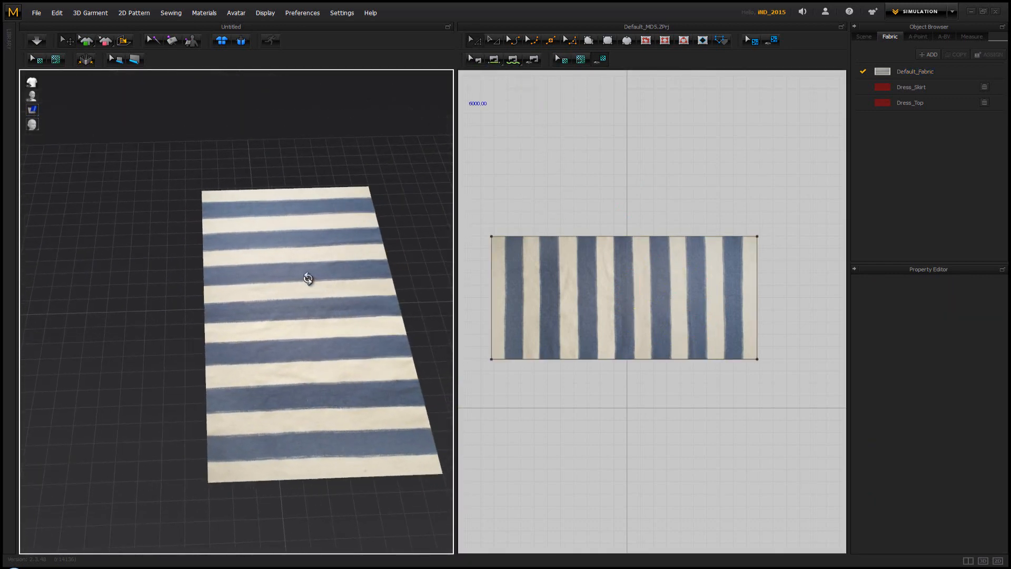
Step: Simulate the rug and pull a corner so the fabric crumples into soft folds
drag(309, 278, 272, 335)
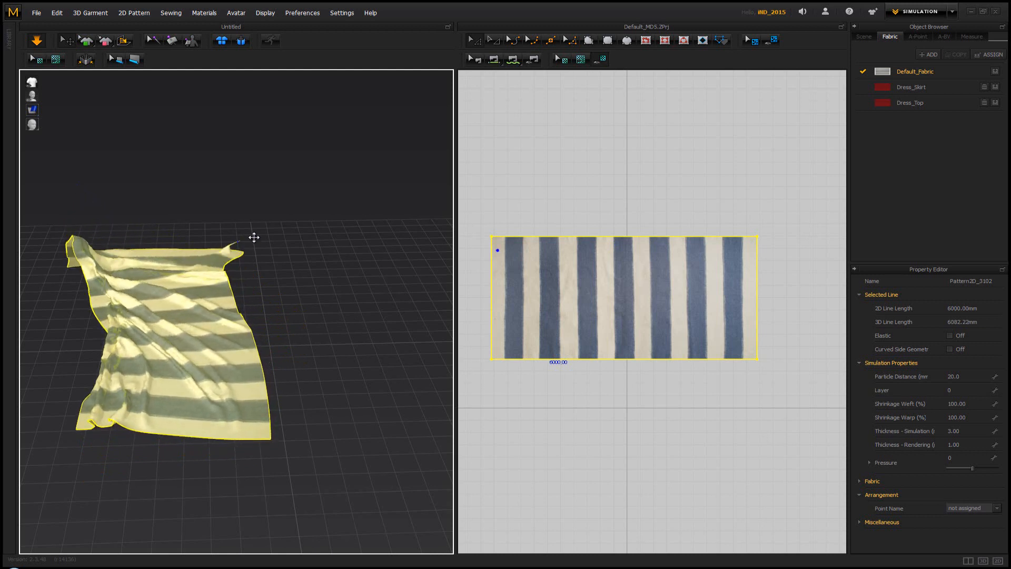
drag(254, 237, 244, 383)
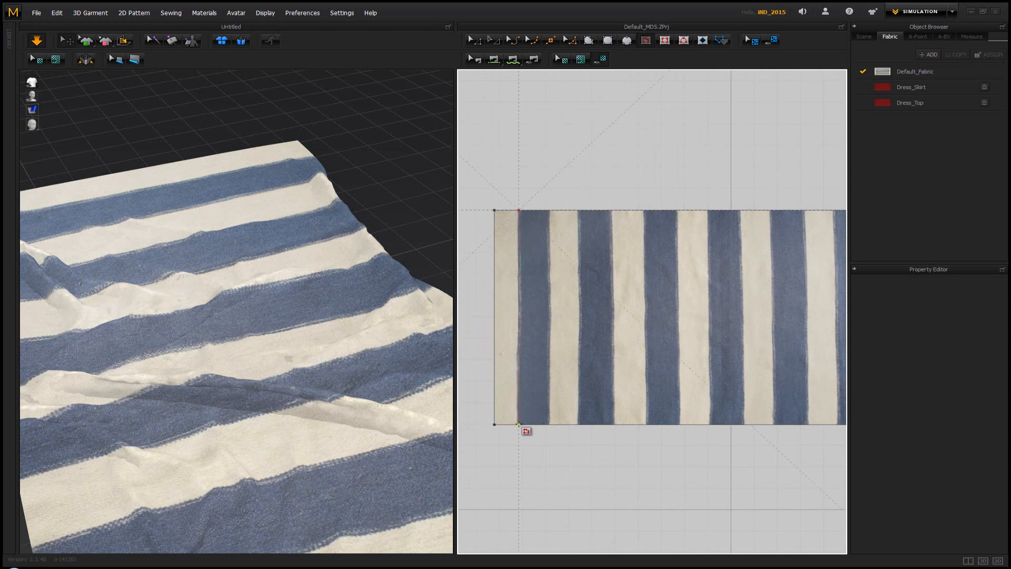
Step: Draw internal fold lines along the stripe borders and select one to view its Fold settings
click(518, 316)
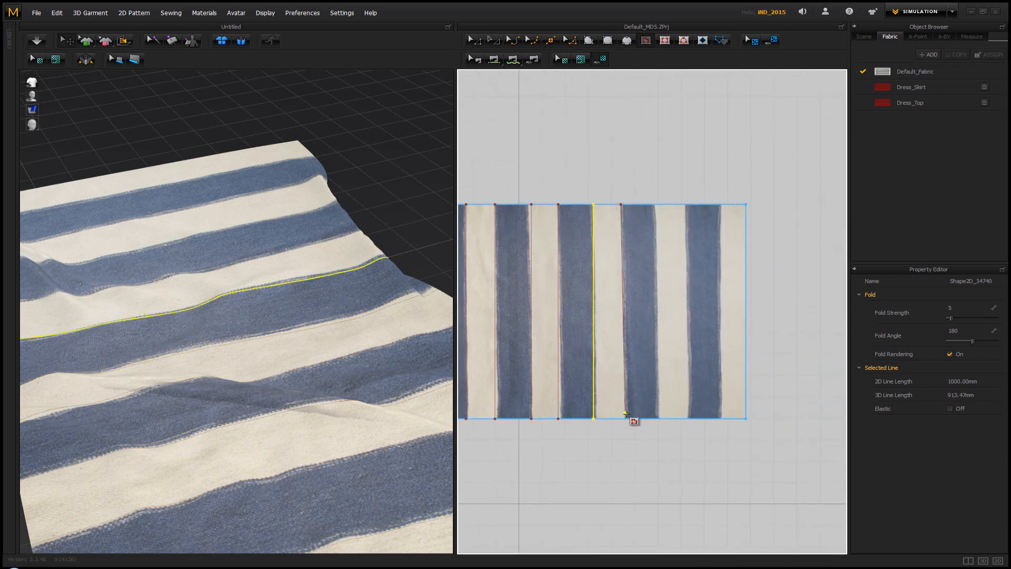
click(620, 310)
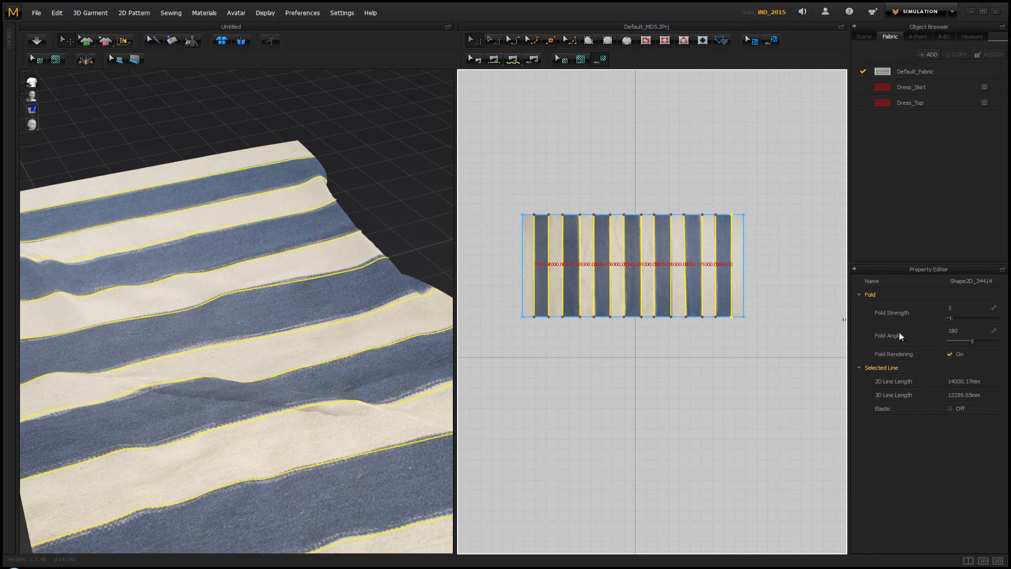
Step: Raise the stripe-border fold lines' Fold Angle from 180 to 360
drag(974, 340, 1002, 340)
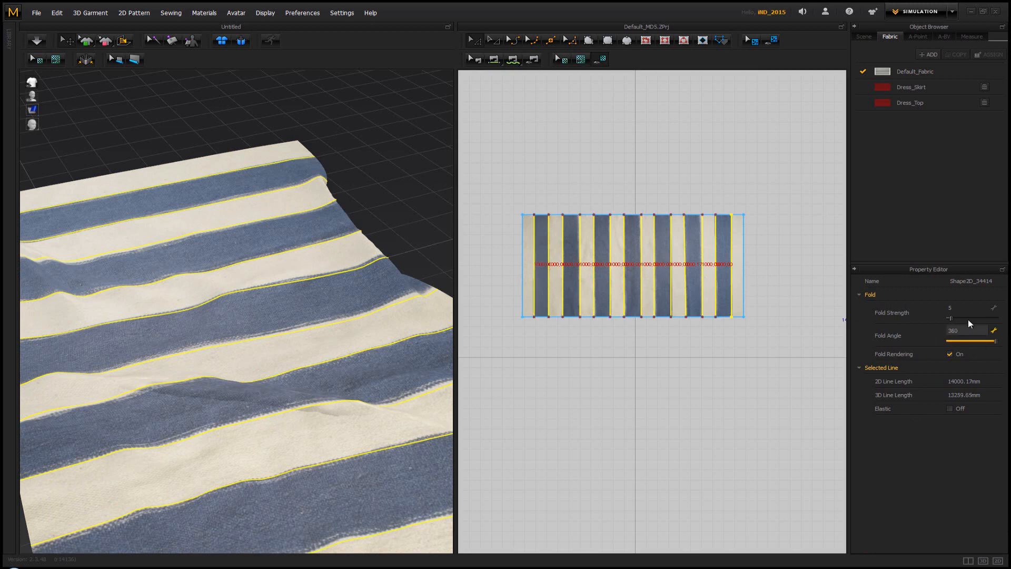
drag(953, 318, 973, 318)
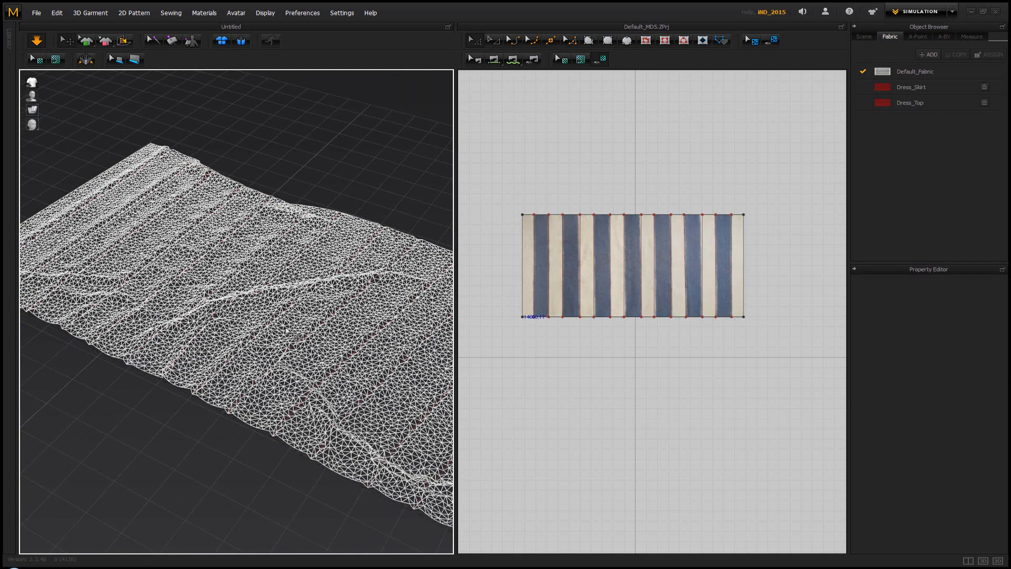
Step: Quadrangulate the selected rug's mesh via 3D Garment > Quadrangulate
click(91, 12)
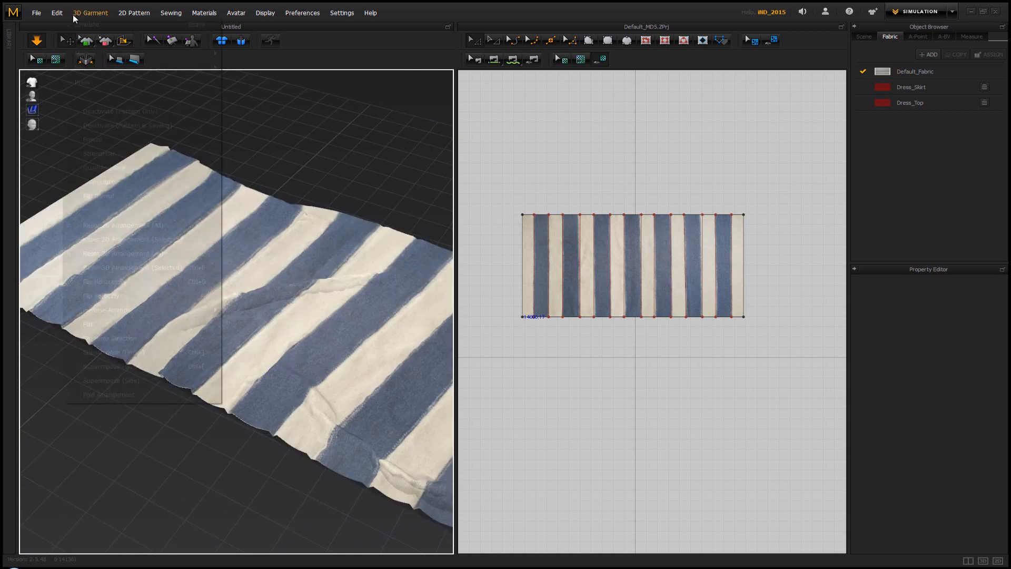
click(90, 13)
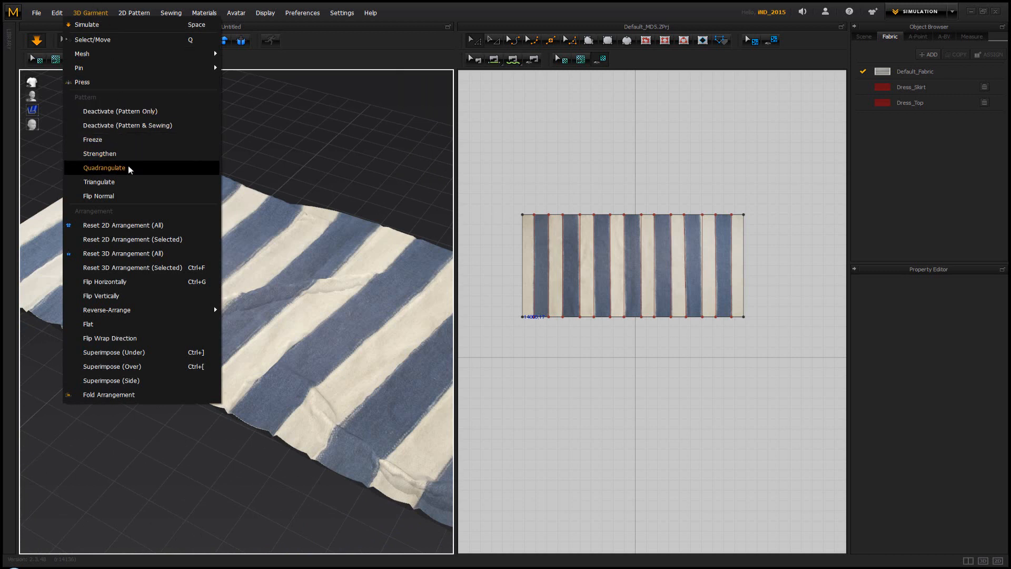
click(104, 168)
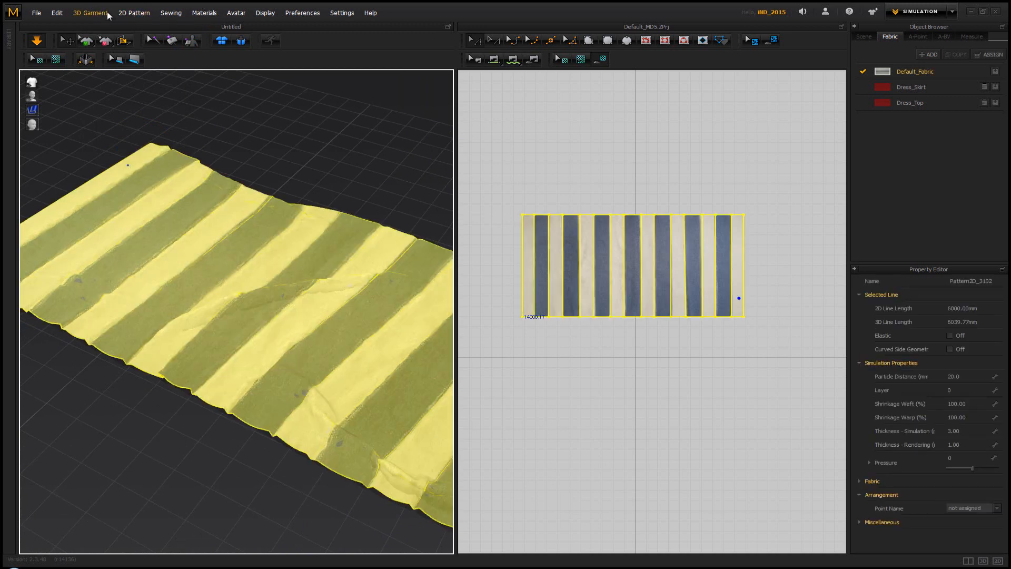
click(90, 12)
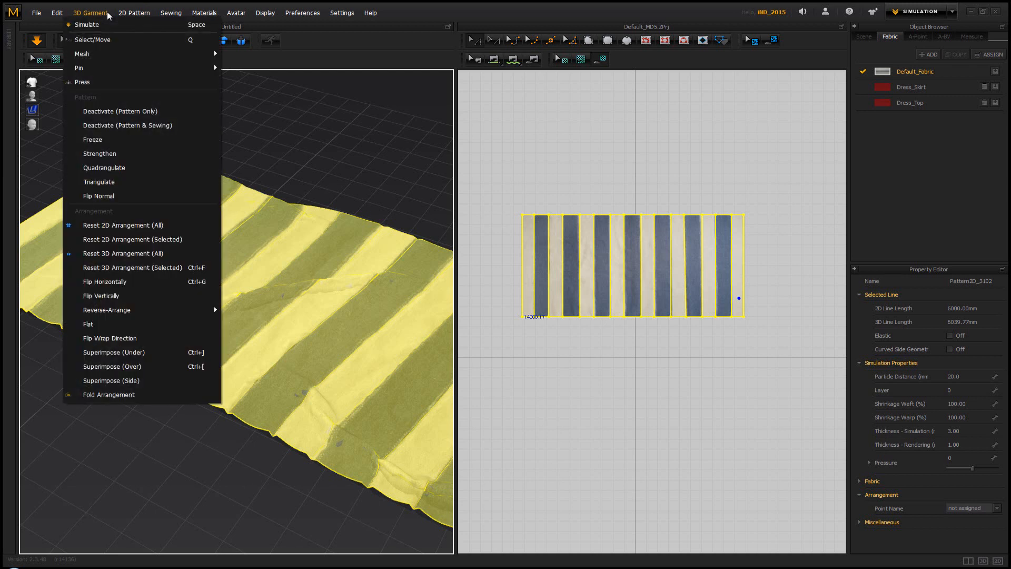
mouse_move(104, 168)
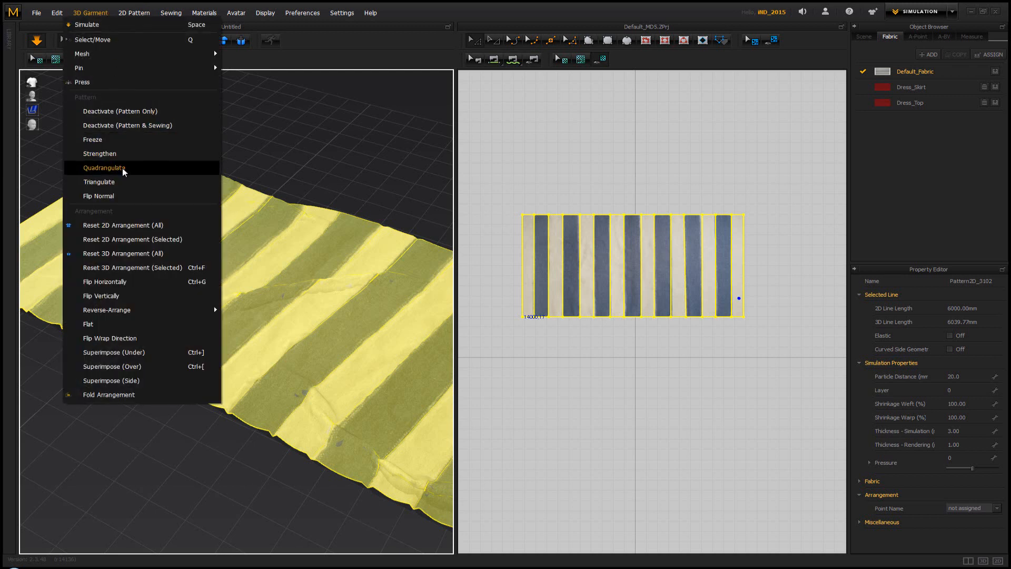
mouse_move(140, 173)
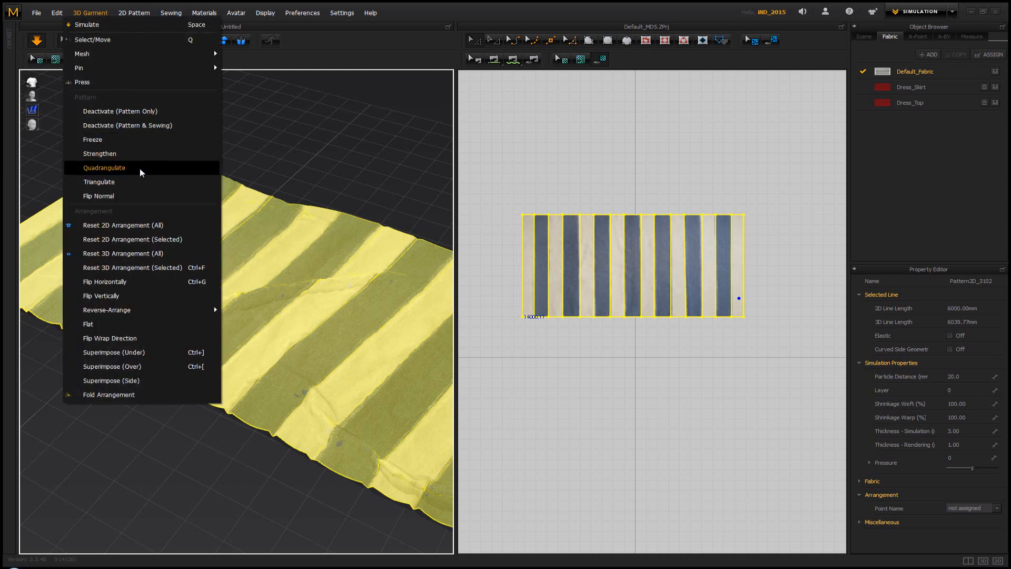
click(103, 167)
text(10)
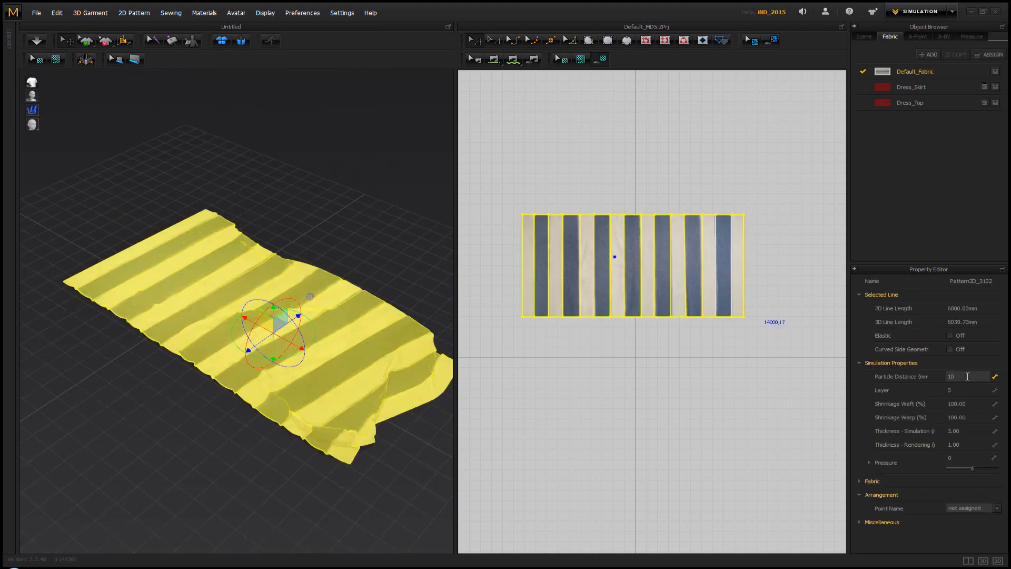
Step: Confirm particle distance 10 and re-simulate the rug into finer folds
click(960, 376)
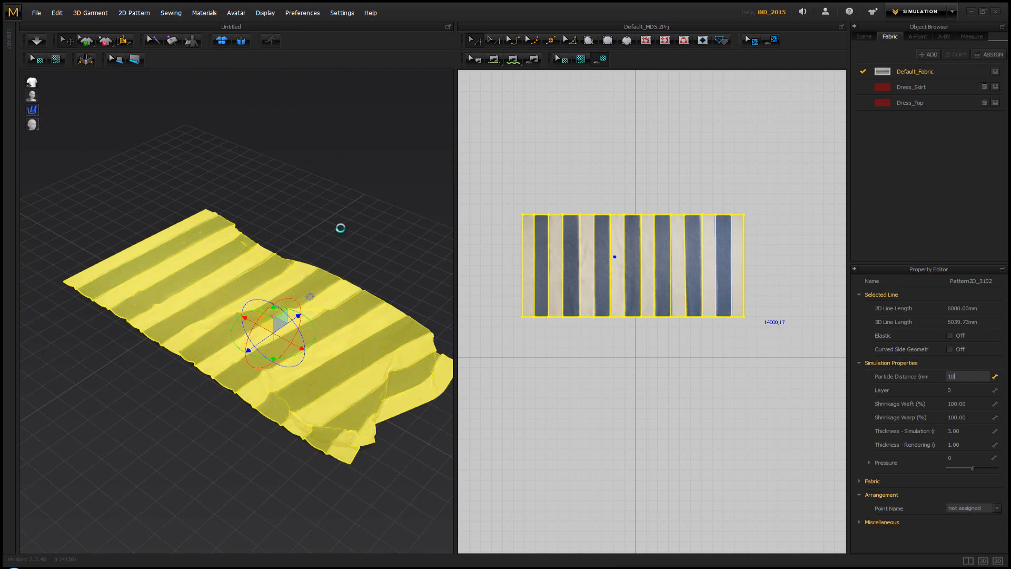
mouse_move(443, 217)
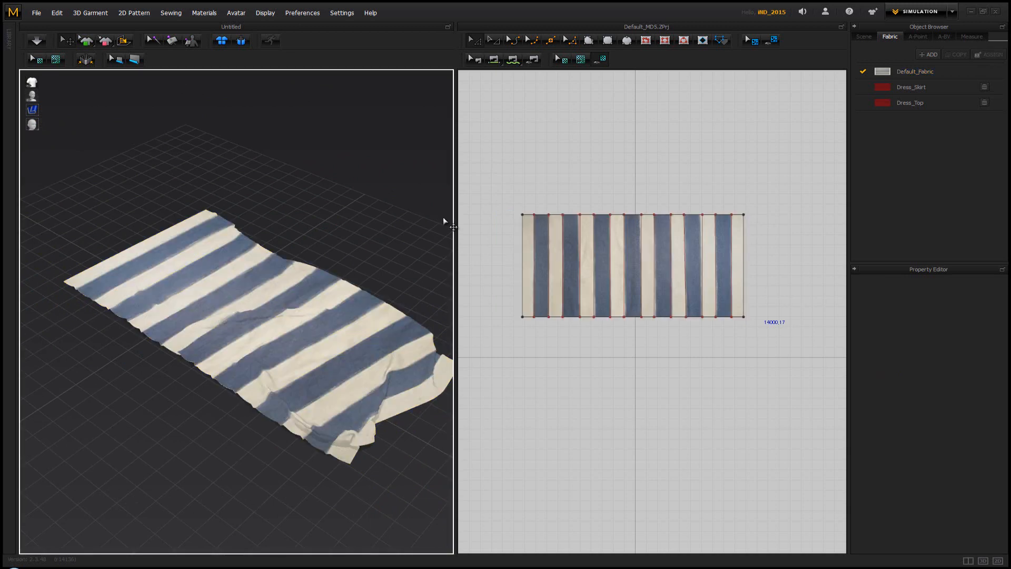
click(36, 41)
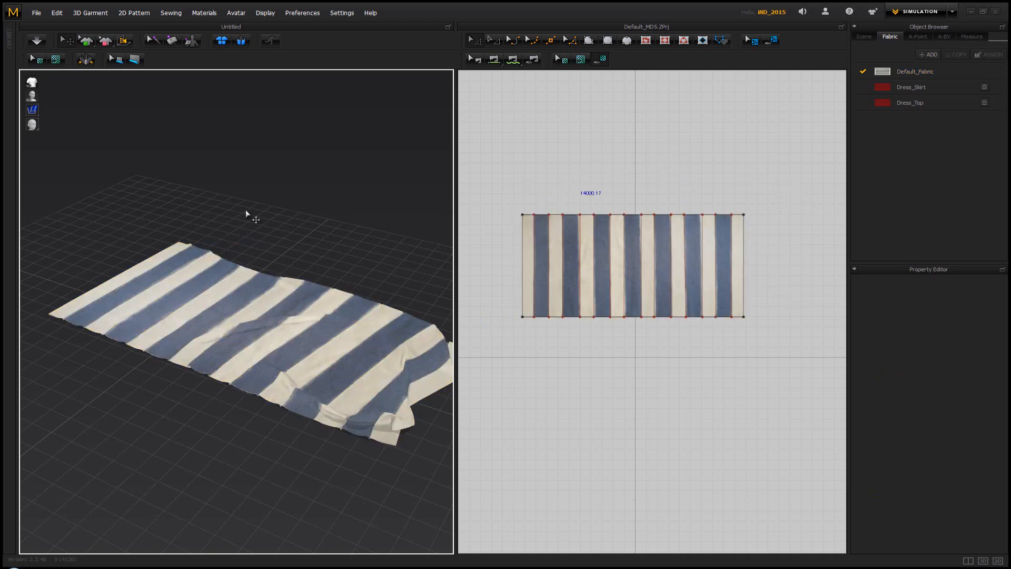
Step: Export the scene as OBJ with the file name 'Carpet'
click(36, 13)
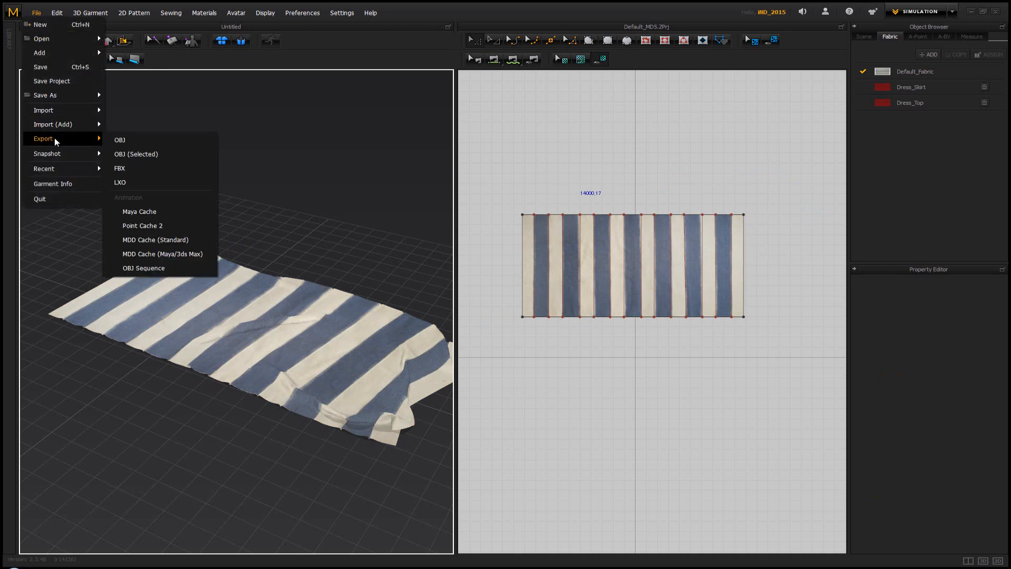
click(119, 140)
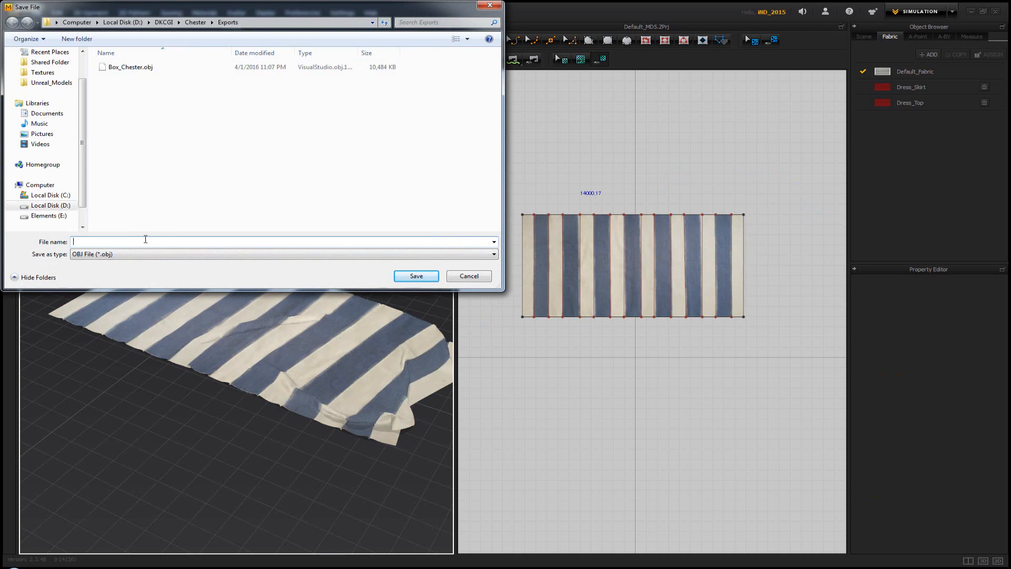
text(Carpet)
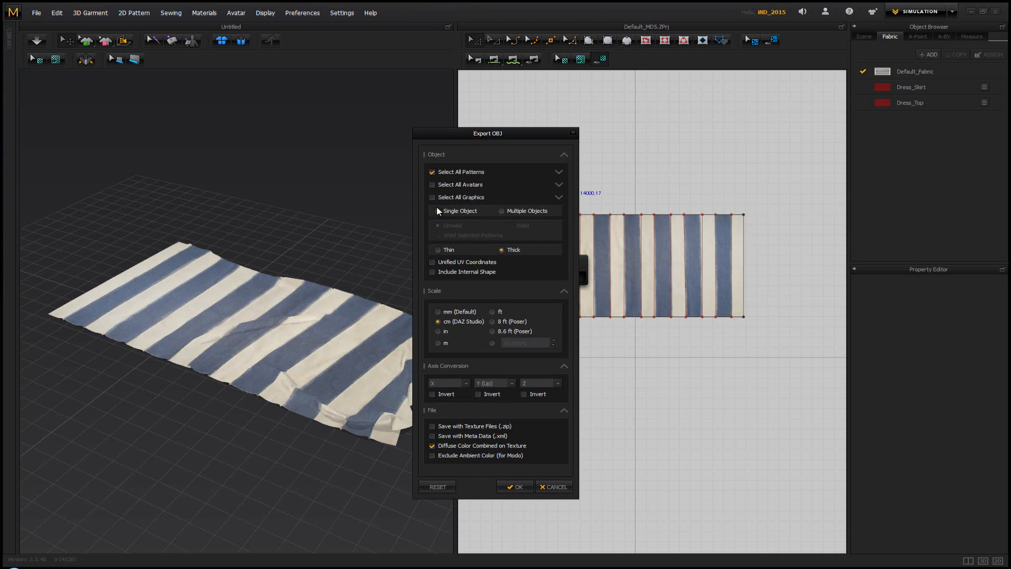
Step: Choose Single Object in the Export OBJ options and confirm the export
click(438, 211)
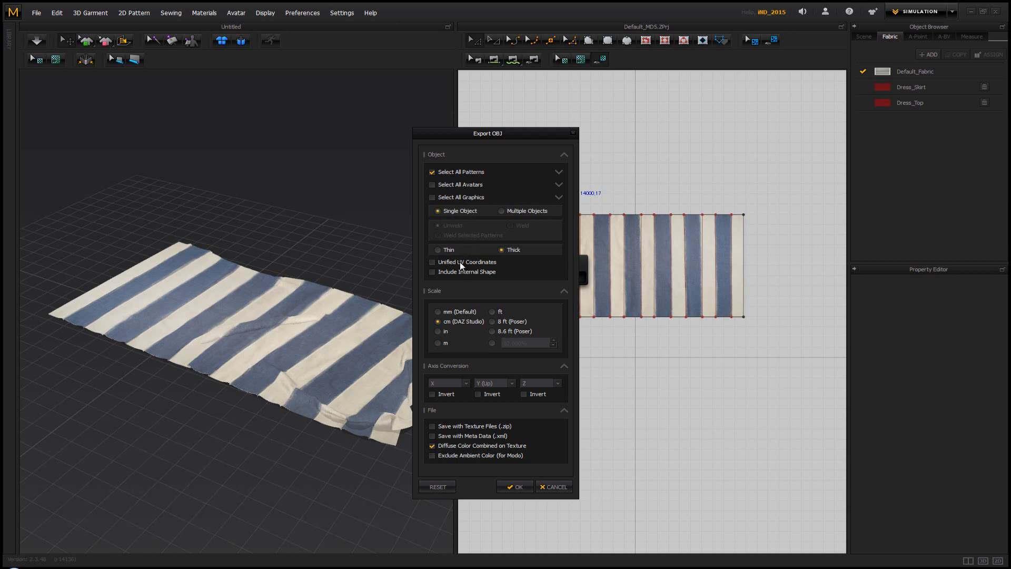
mouse_move(450, 266)
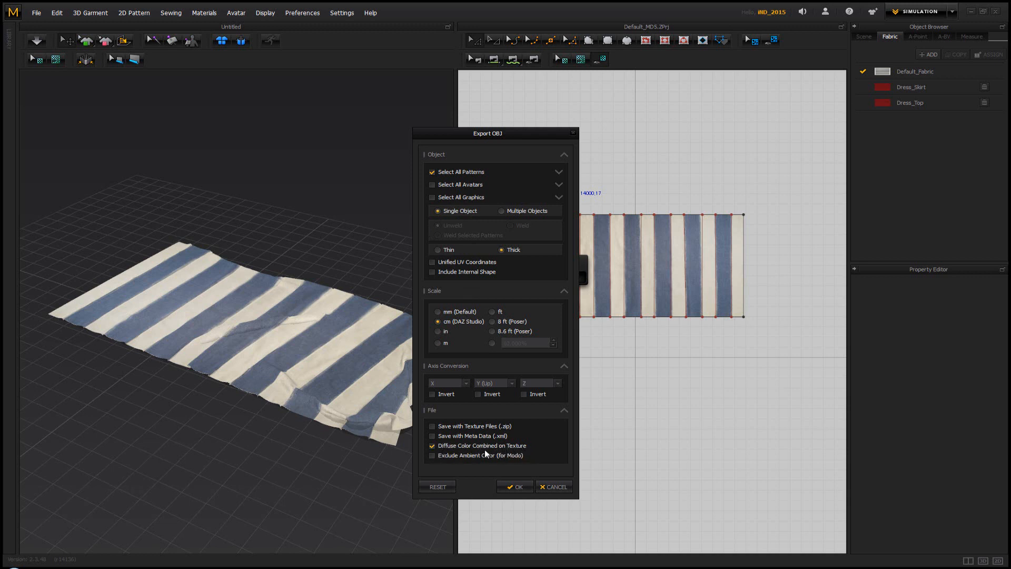
mouse_move(371, 167)
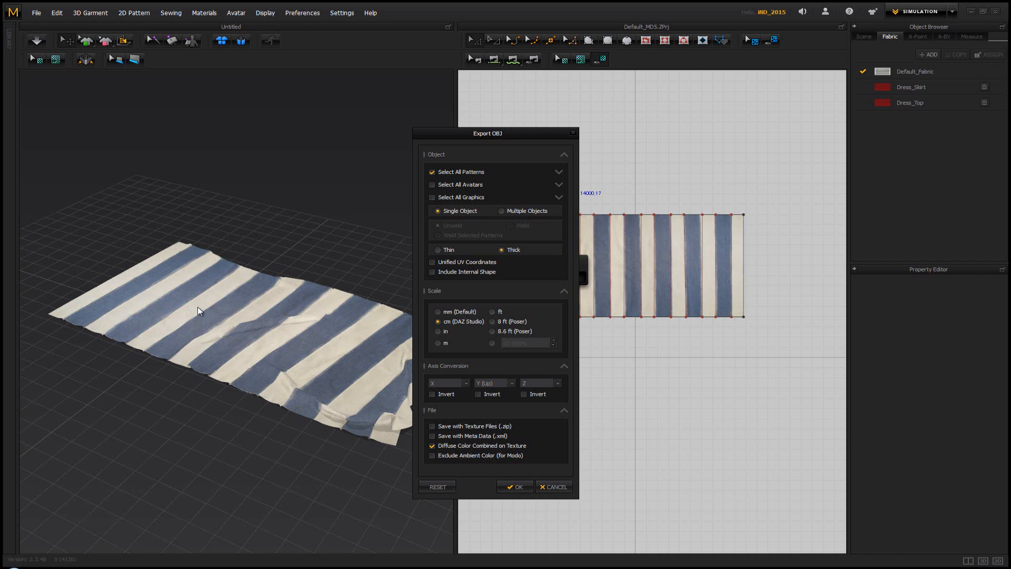
mouse_move(230, 316)
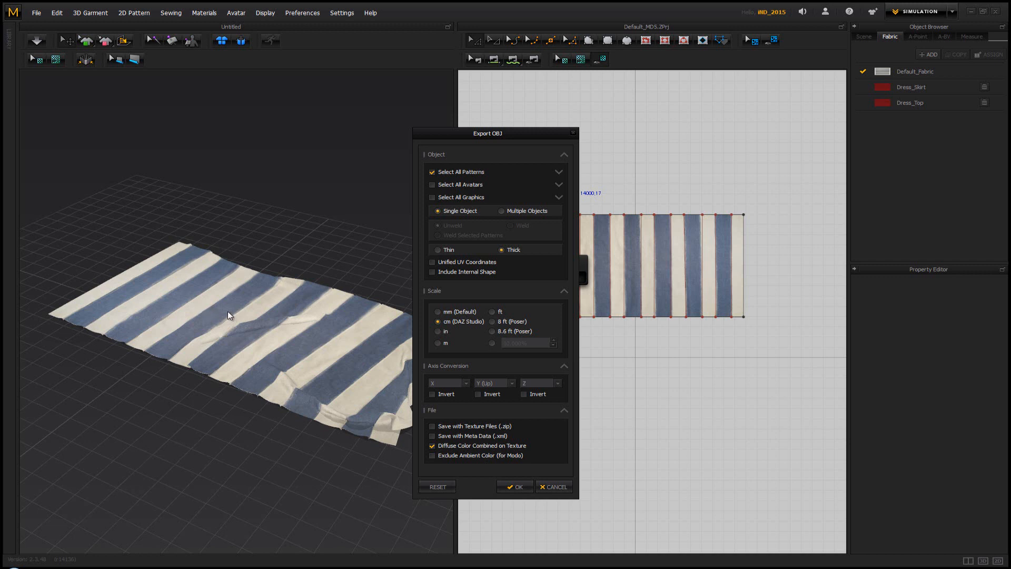
mouse_move(379, 347)
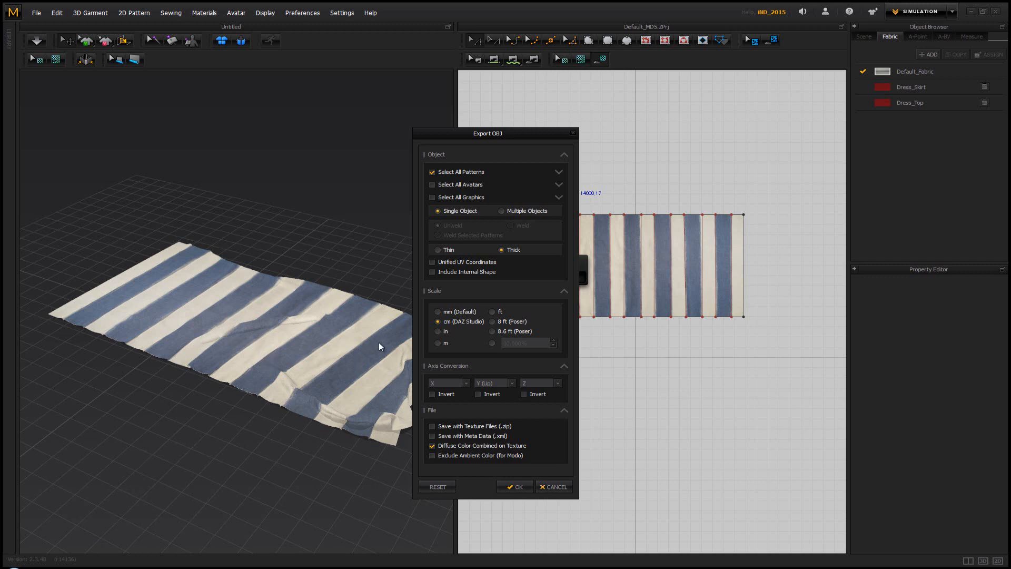
mouse_move(558, 247)
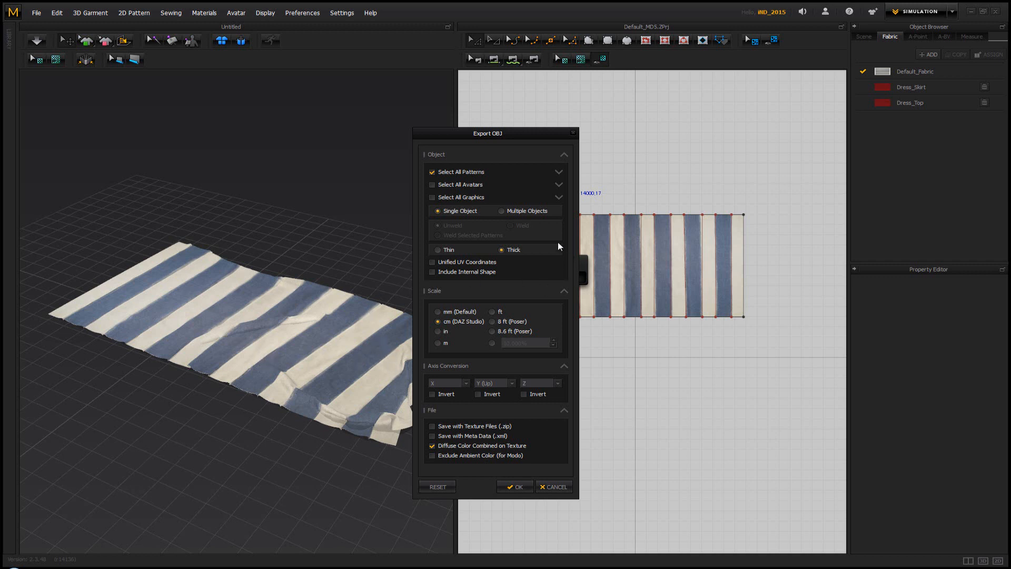
mouse_move(574, 221)
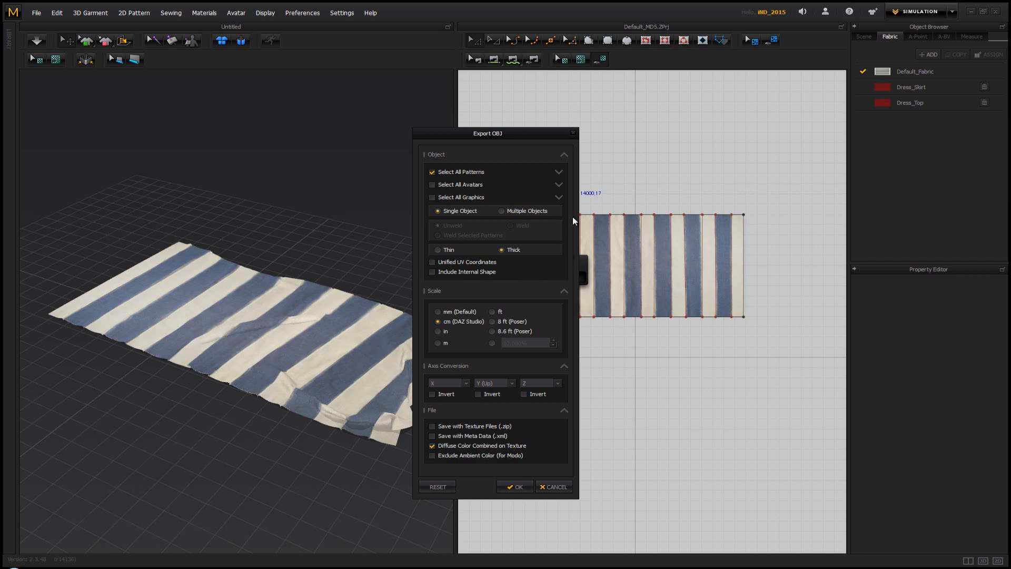
mouse_move(471, 424)
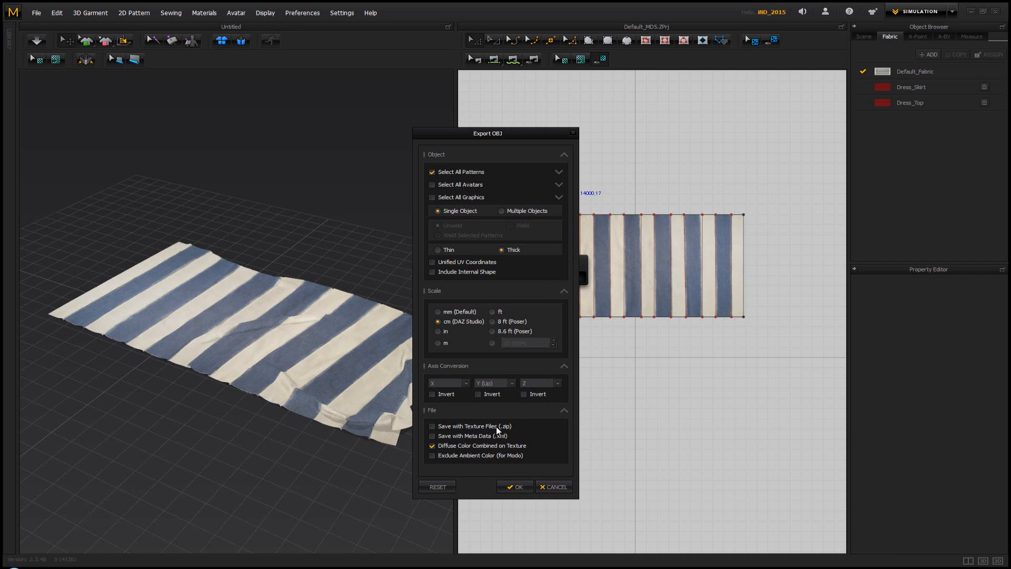
mouse_move(502, 428)
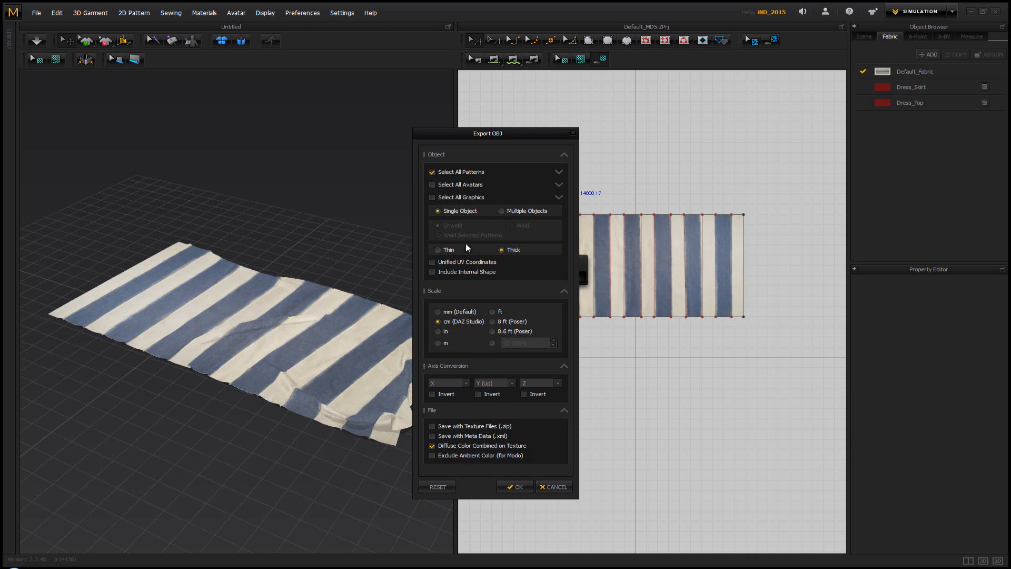
mouse_move(483, 159)
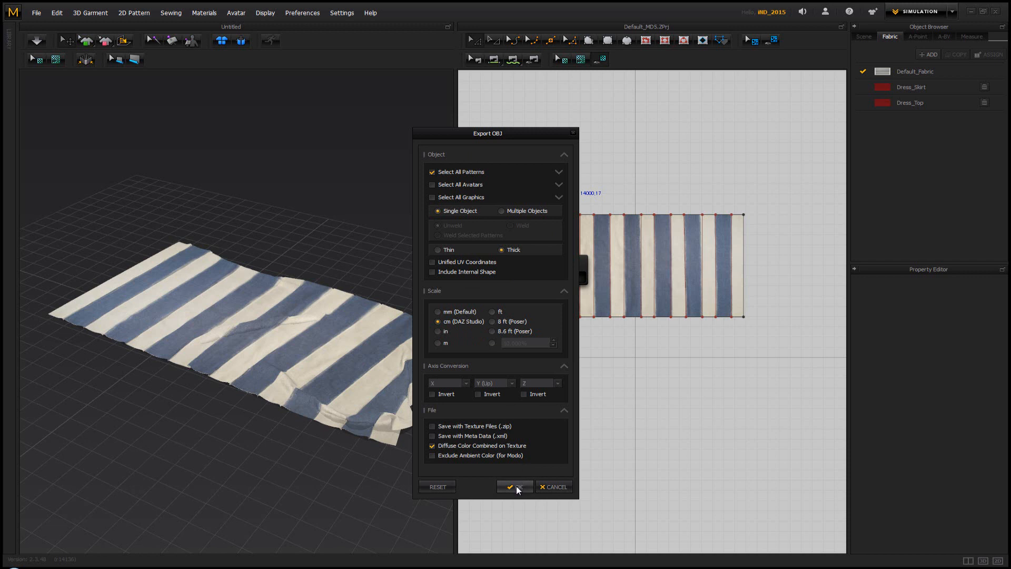
click(515, 487)
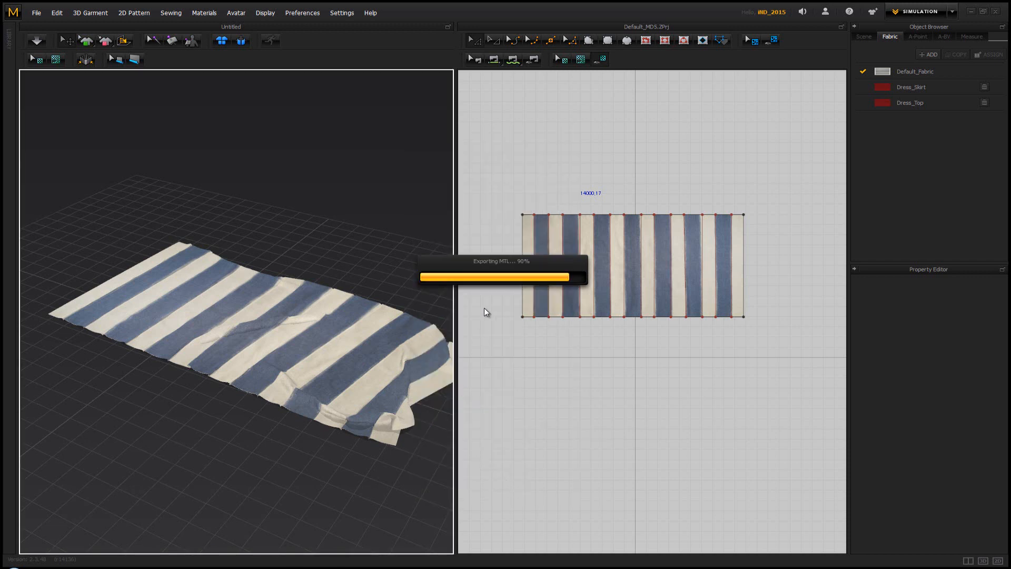